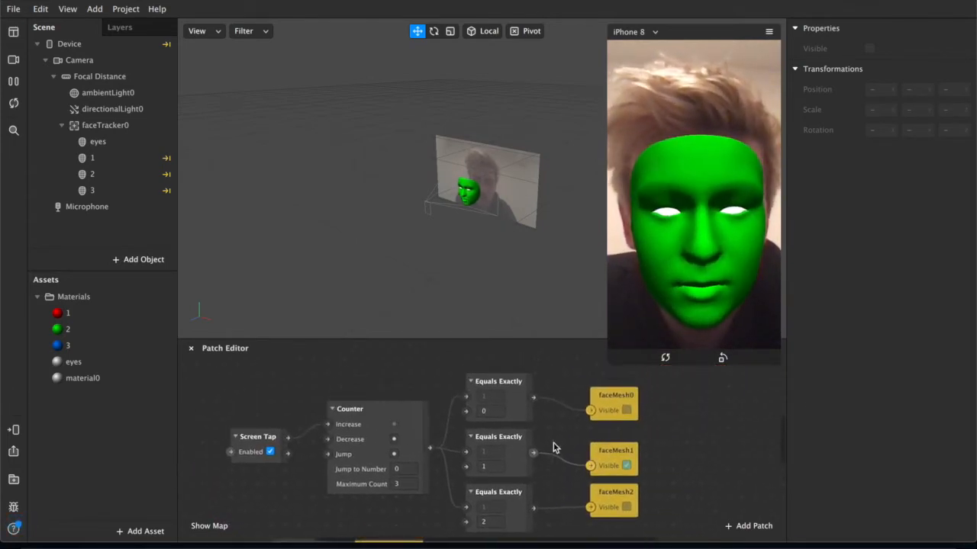
- Tap the preview twice to cycle mask colours, then start a new empty project
{"action": "left_click", "coordinate": [635, 273]}
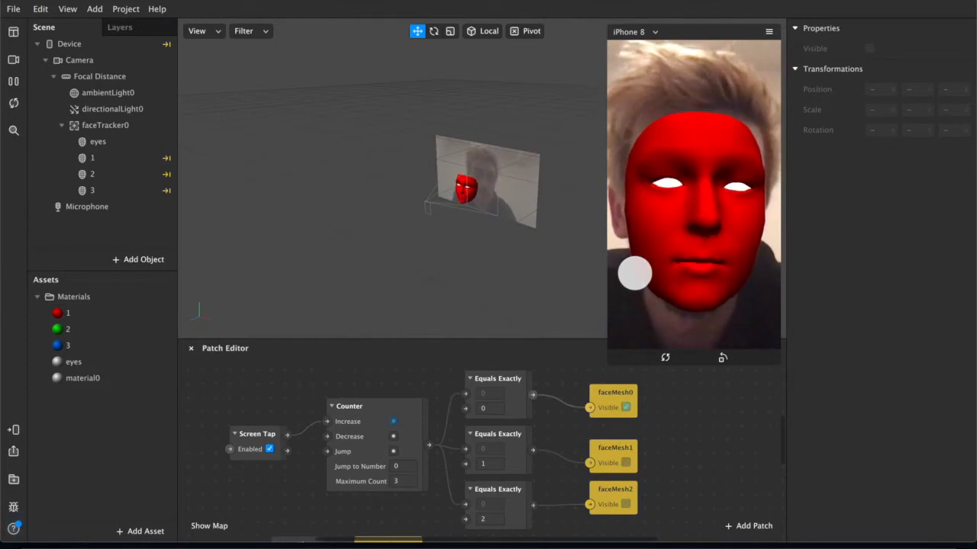
{"action": "left_click", "coordinate": [634, 273]}
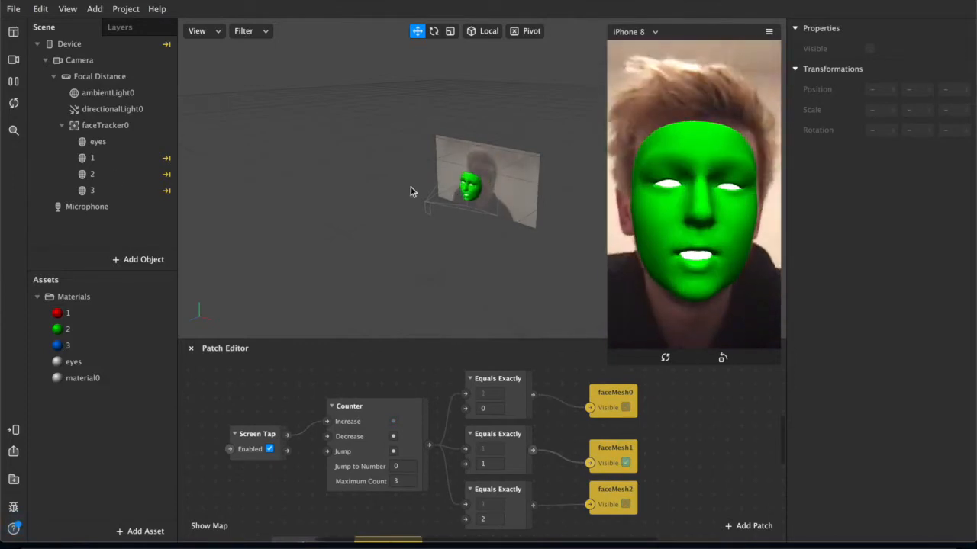
{"action": "left_click", "coordinate": [98, 142]}
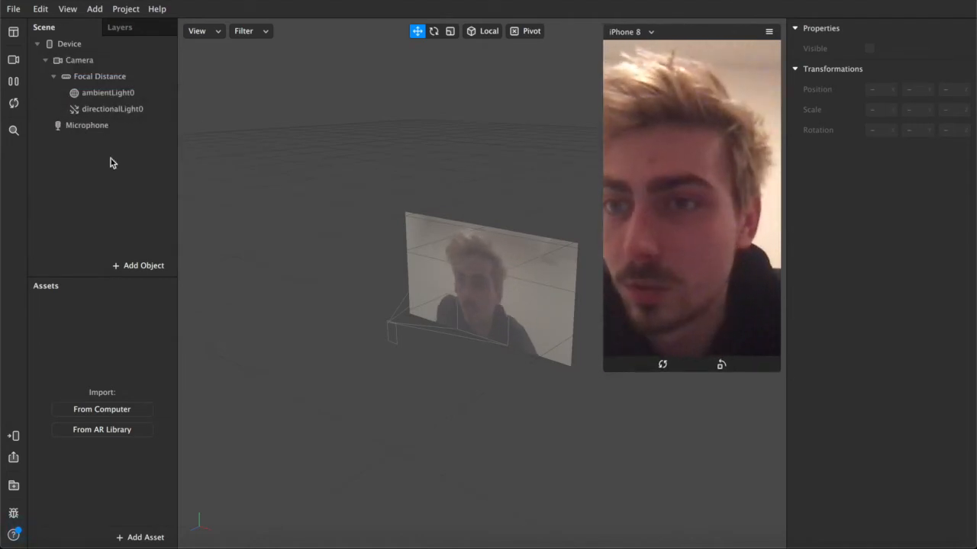
- Add a face tracker and several face meshes, and nest the meshes under faceTracker0
{"action": "left_click", "coordinate": [138, 265]}
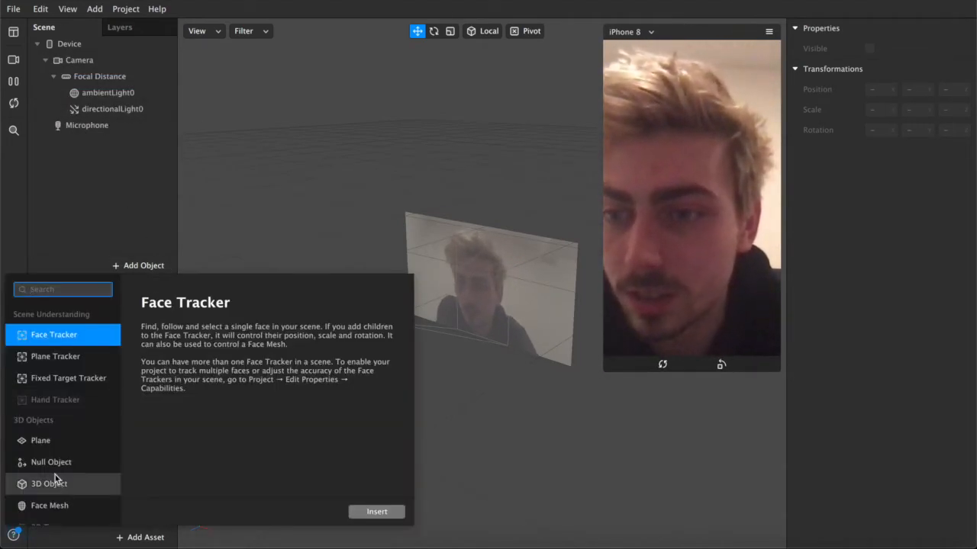
{"action": "left_click", "coordinate": [376, 511]}
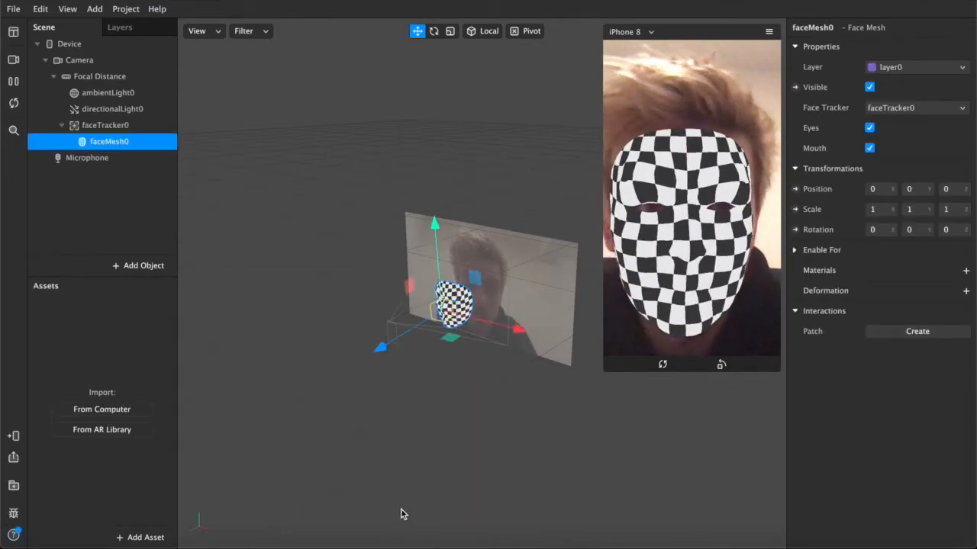
{"action": "left_click", "coordinate": [139, 264]}
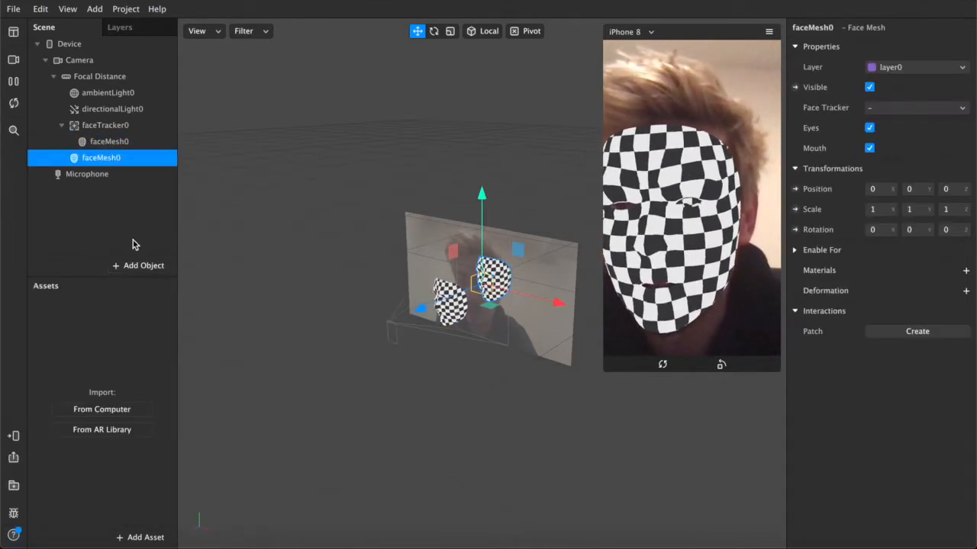
{"action": "left_click", "coordinate": [138, 266]}
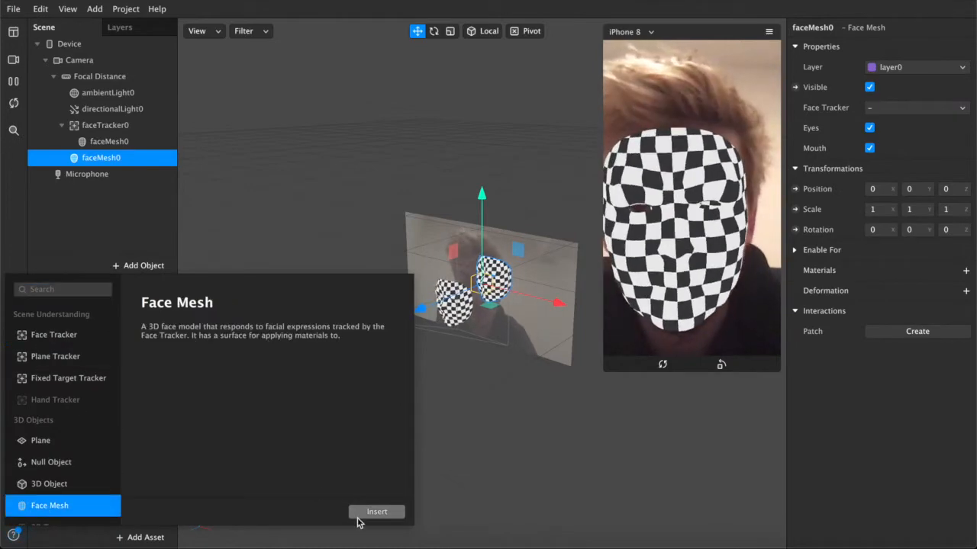
{"action": "left_click", "coordinate": [377, 511]}
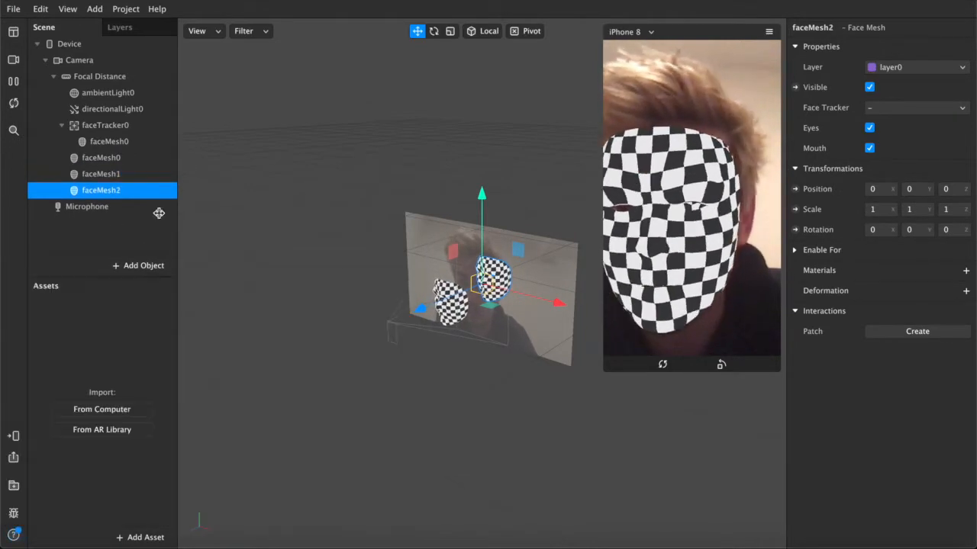
{"action": "left_click", "coordinate": [102, 158]}
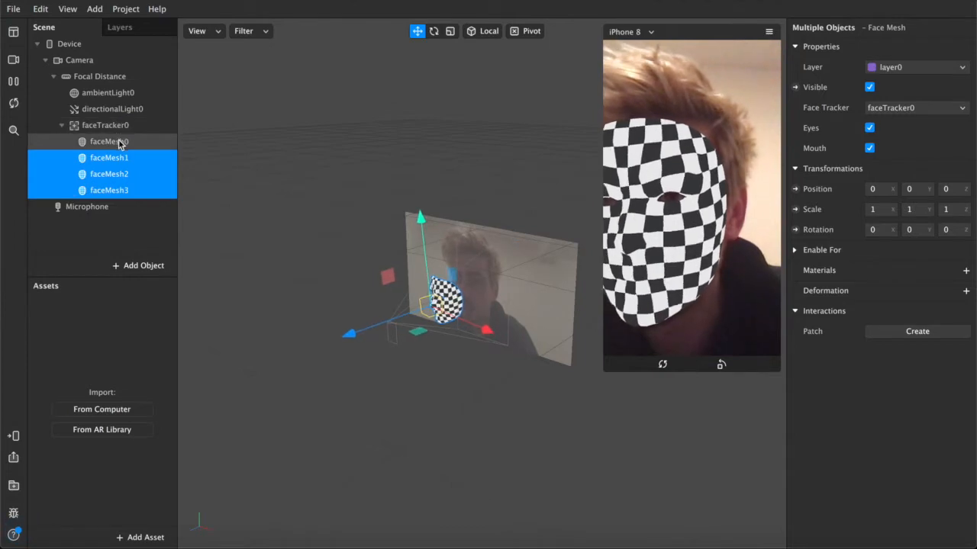
{"action": "left_click", "coordinate": [109, 142]}
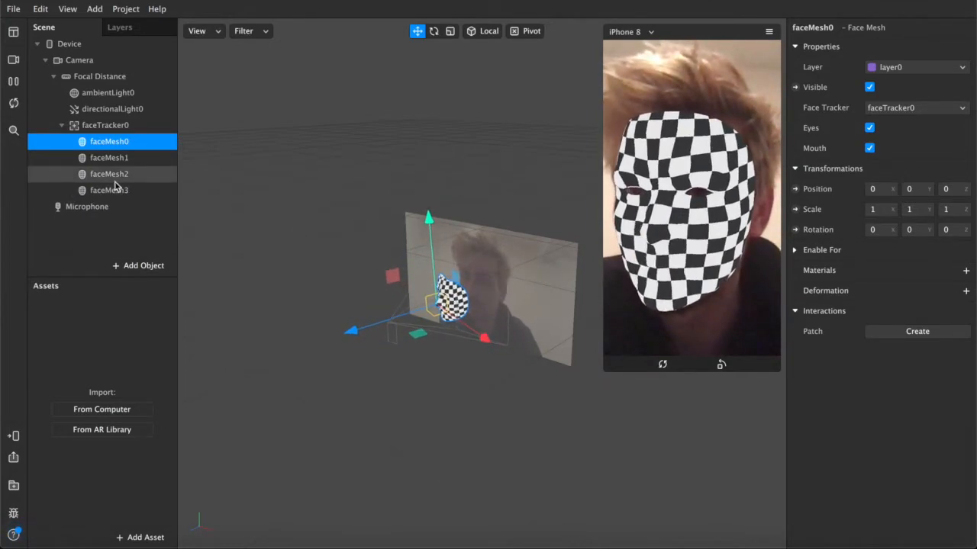
{"action": "left_click", "coordinate": [109, 157]}
{"action": "type", "text": "eyes"}
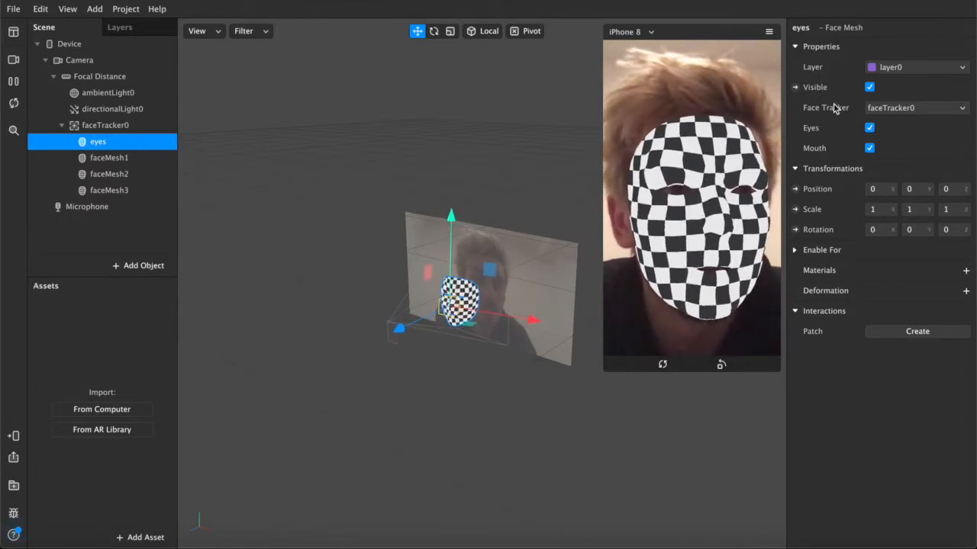
- Add a new material for the eyes mesh and rename faceMesh1 to 'red'
{"action": "left_click", "coordinate": [869, 127]}
{"action": "type", "text": "ey"}
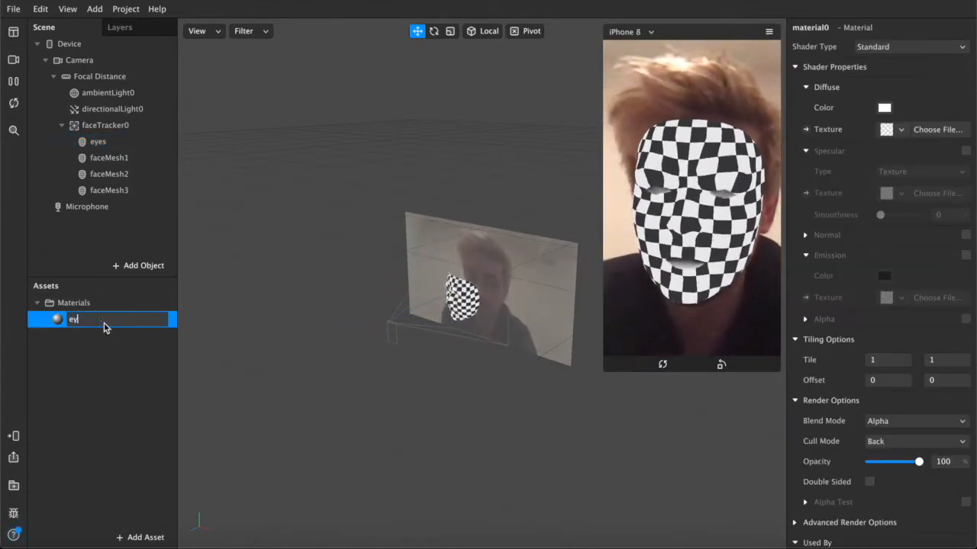
{"action": "left_click", "coordinate": [110, 157]}
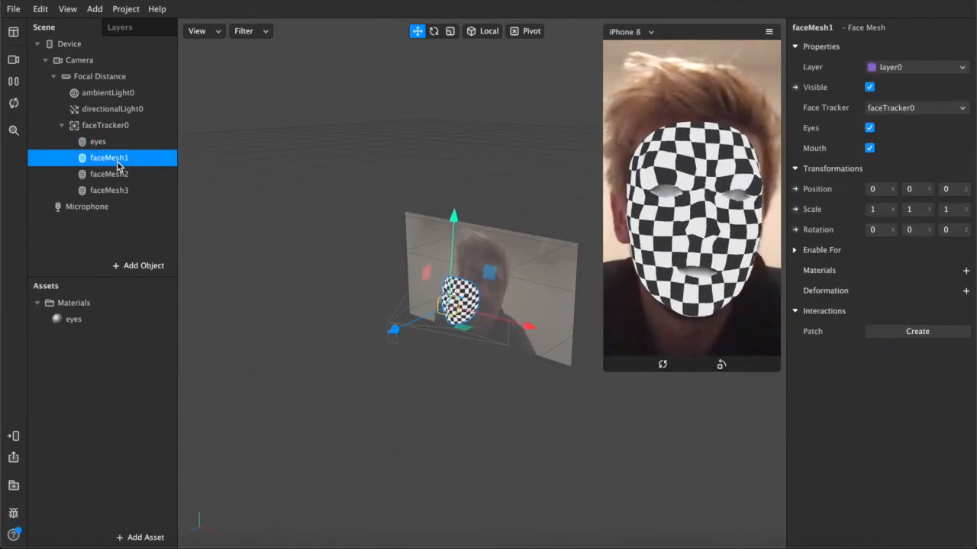
{"action": "double_click", "coordinate": [109, 157]}
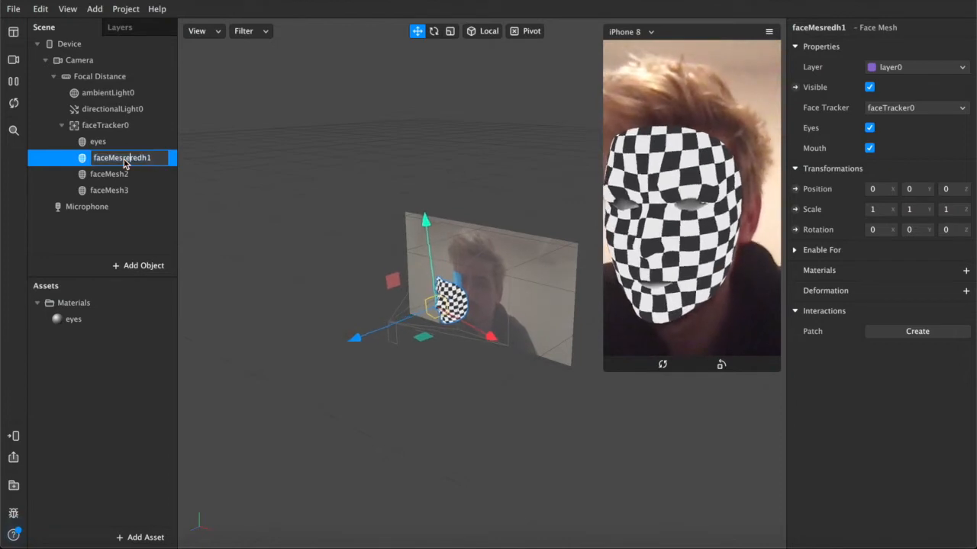
{"action": "type", "text": "red"}
{"action": "left_click", "coordinate": [131, 174]}
{"action": "type", "text": "green"}
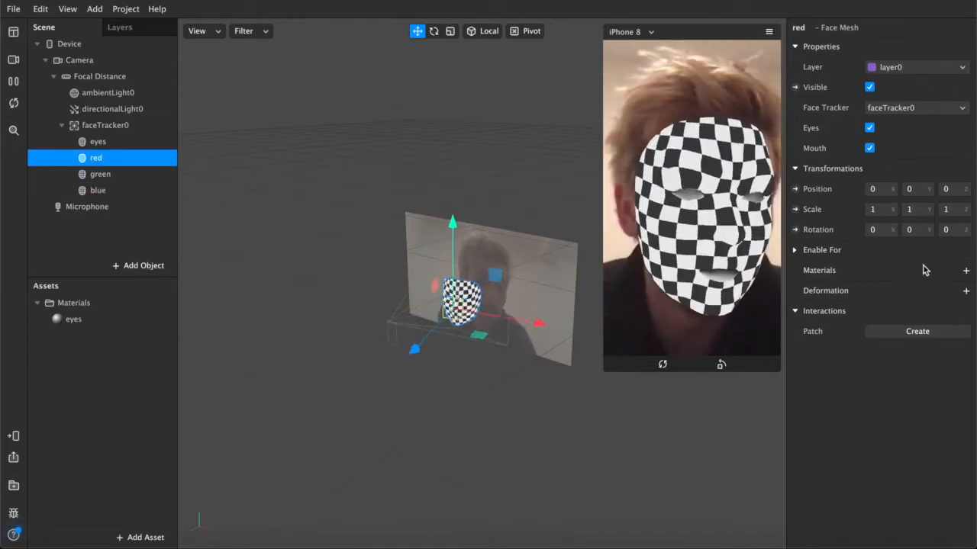
- Create new materials for the red, green and blue meshes and rename them to match
{"action": "left_click", "coordinate": [965, 270]}
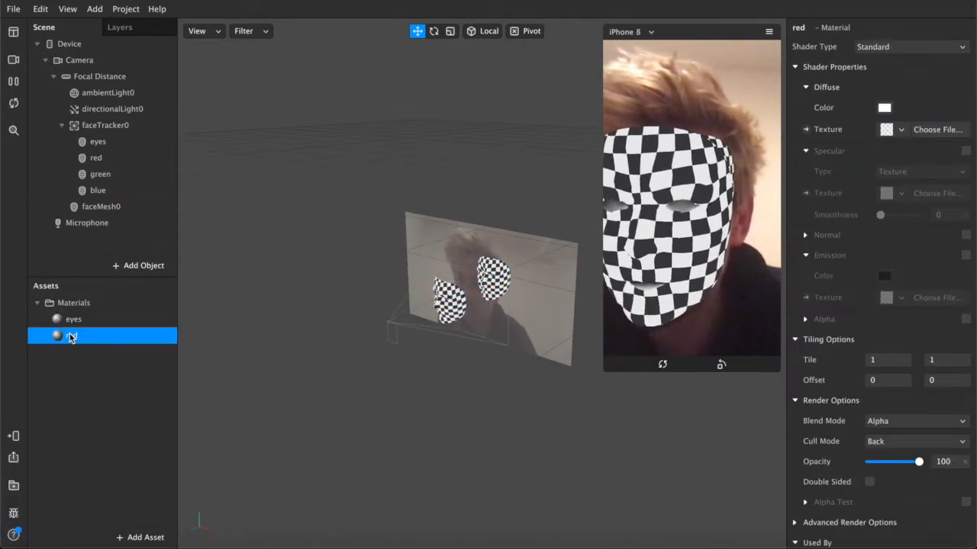
{"action": "left_click", "coordinate": [100, 174]}
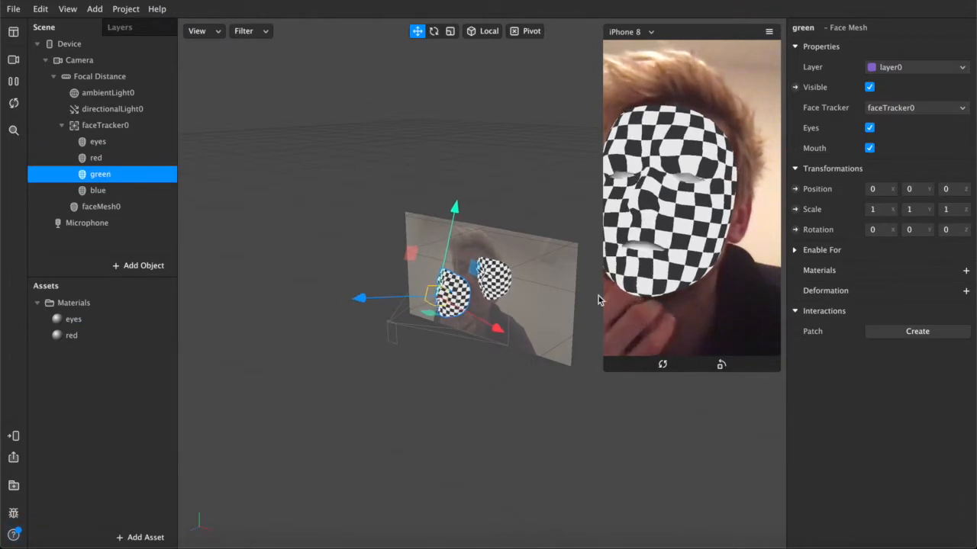
{"action": "left_click", "coordinate": [965, 270]}
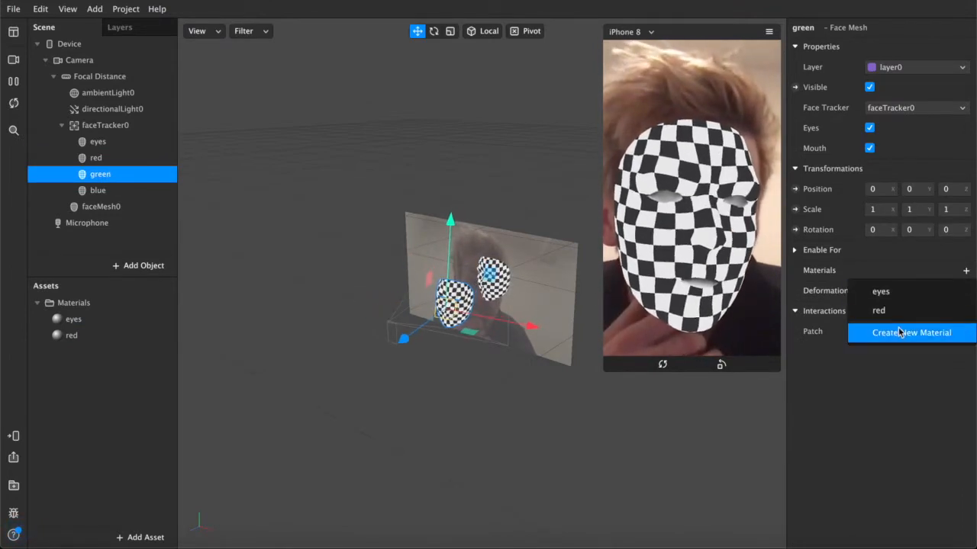
{"action": "left_click", "coordinate": [911, 333]}
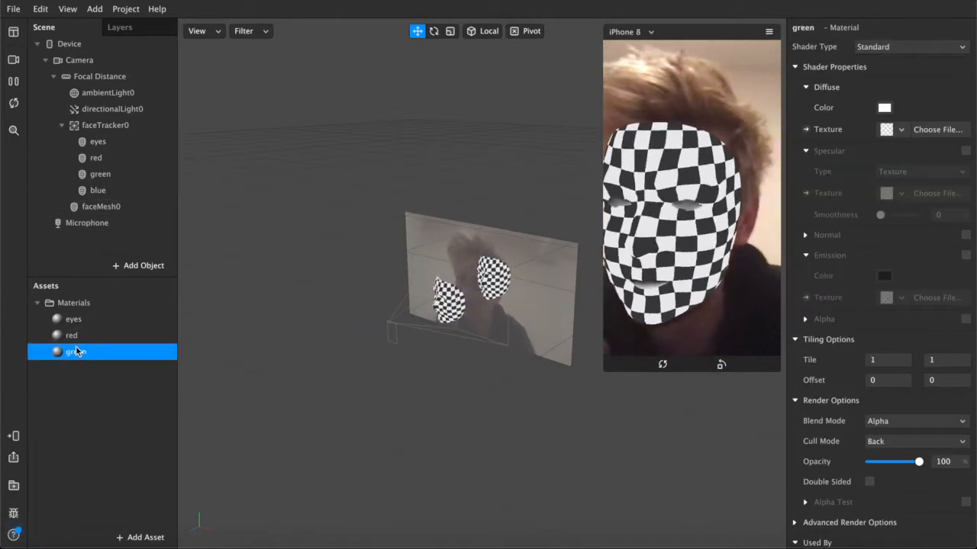
{"action": "left_click", "coordinate": [97, 190]}
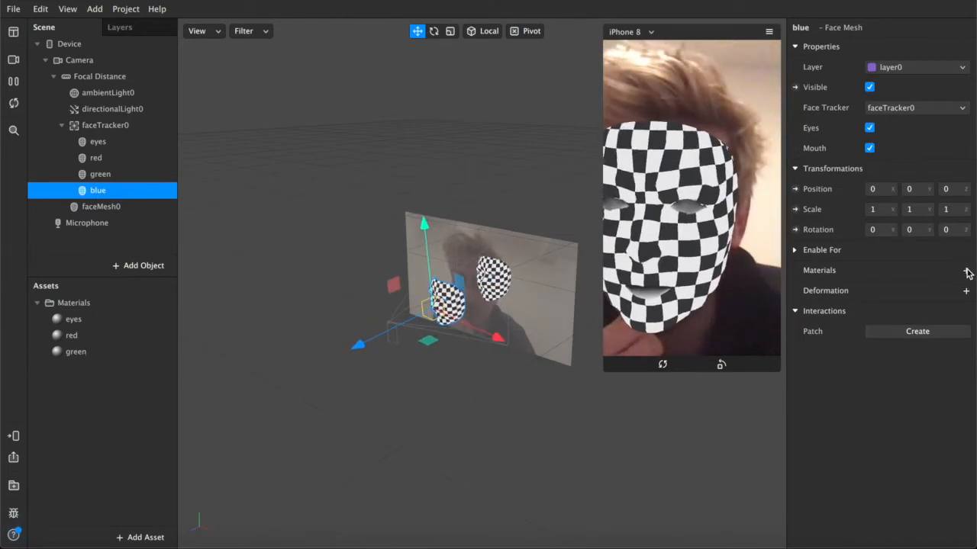
{"action": "left_click", "coordinate": [966, 270]}
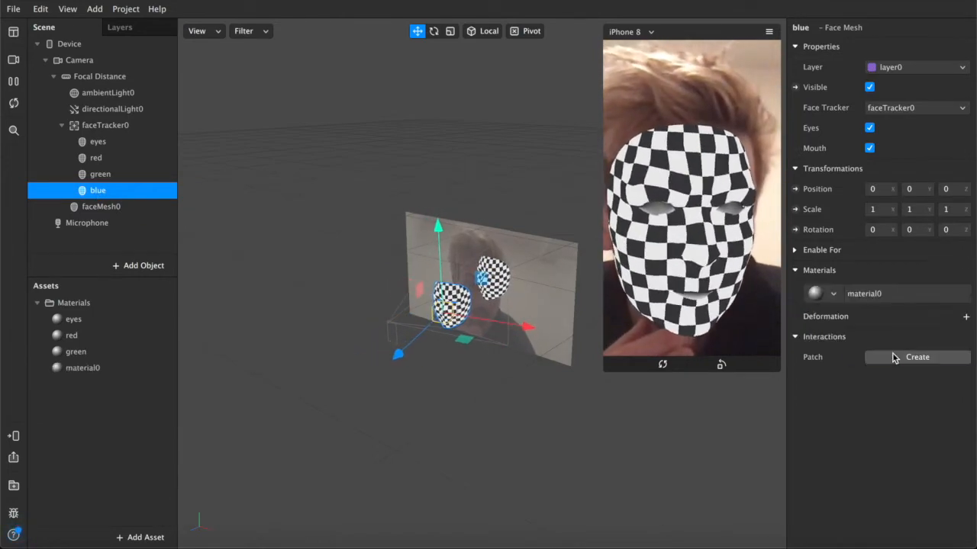
{"action": "right_click", "coordinate": [100, 206]}
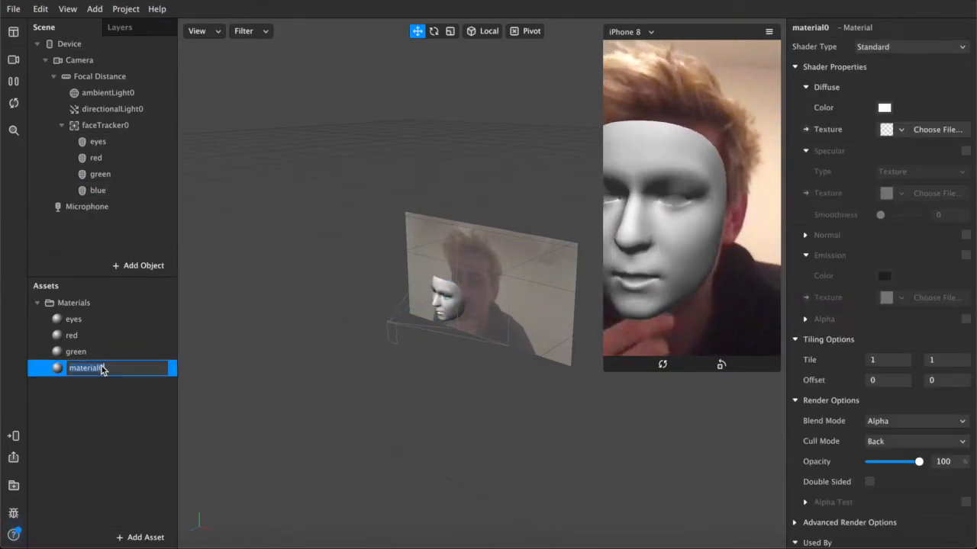
{"action": "left_click", "coordinate": [73, 367]}
{"action": "type", "text": "blue"}
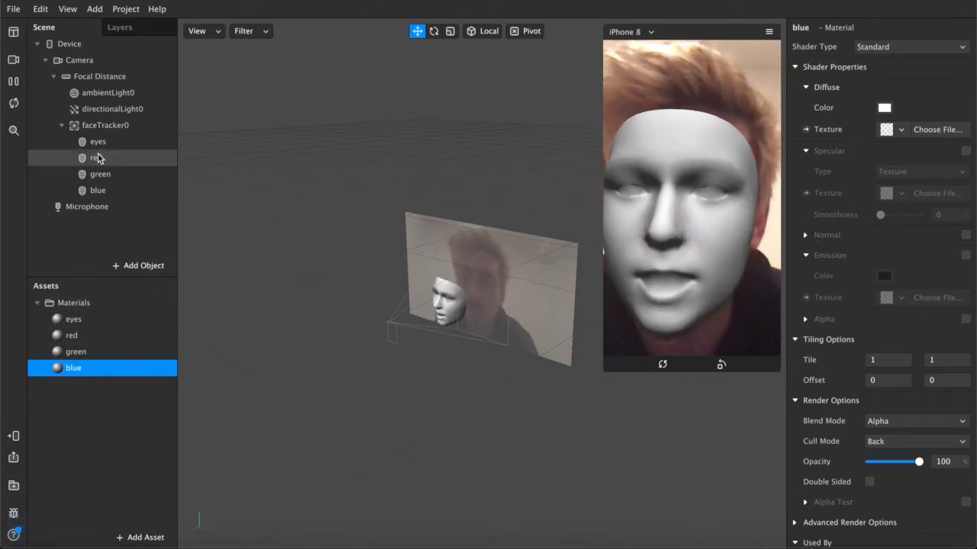
- Select the eyes mesh and switch its eyes material to Flat shading
{"action": "left_click", "coordinate": [97, 141]}
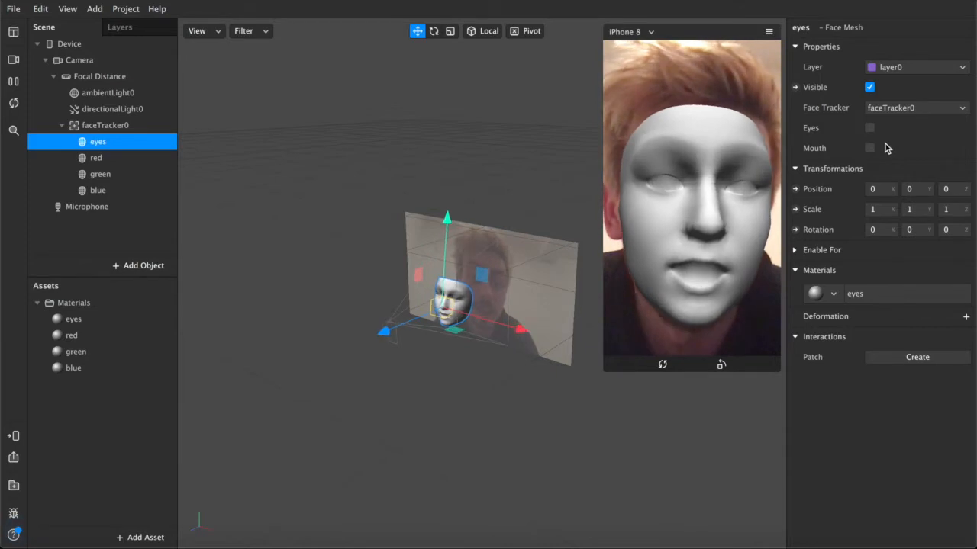
{"action": "left_click", "coordinate": [73, 319]}
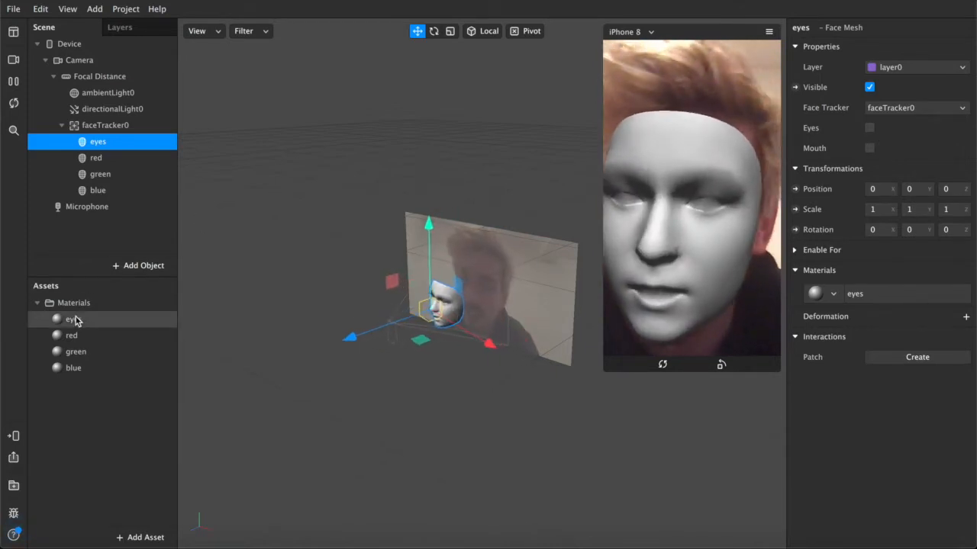
{"action": "left_click", "coordinate": [73, 319]}
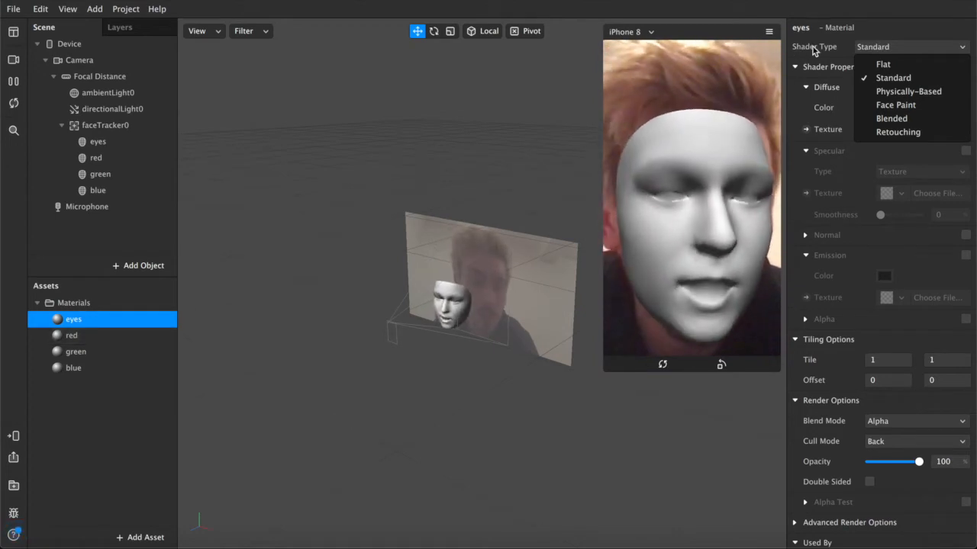
{"action": "left_click", "coordinate": [882, 64]}
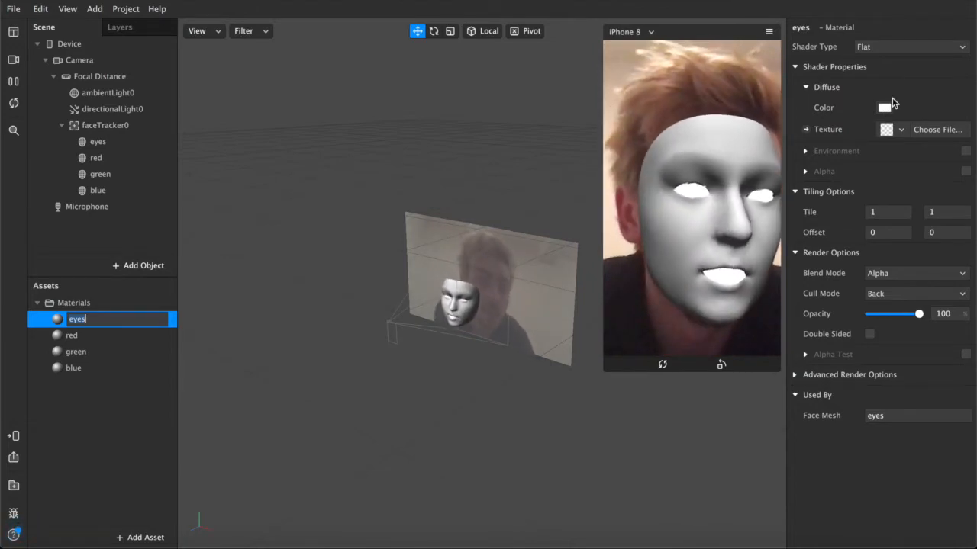
- Try a brown colour for the eyes material, then discard the change
{"action": "left_click", "coordinate": [883, 107]}
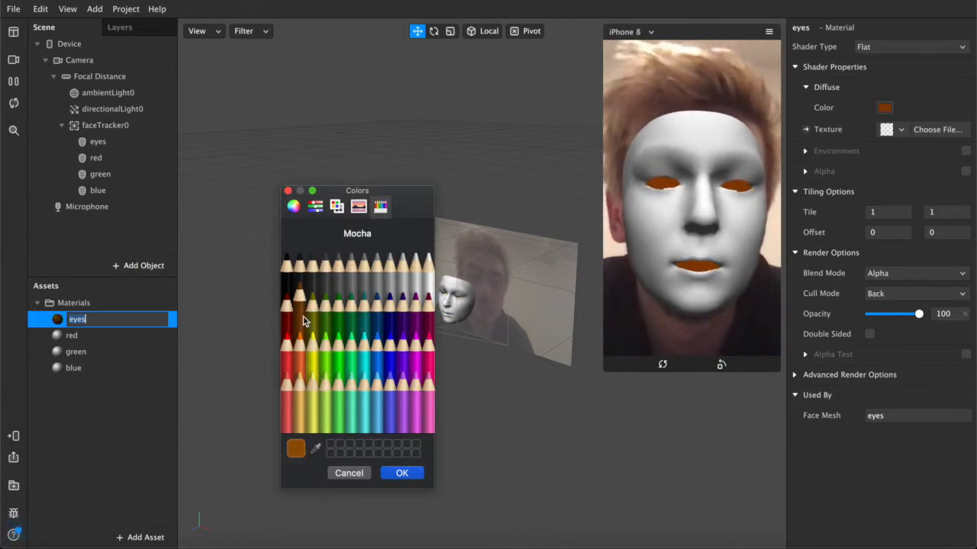
{"action": "left_click", "coordinate": [402, 473]}
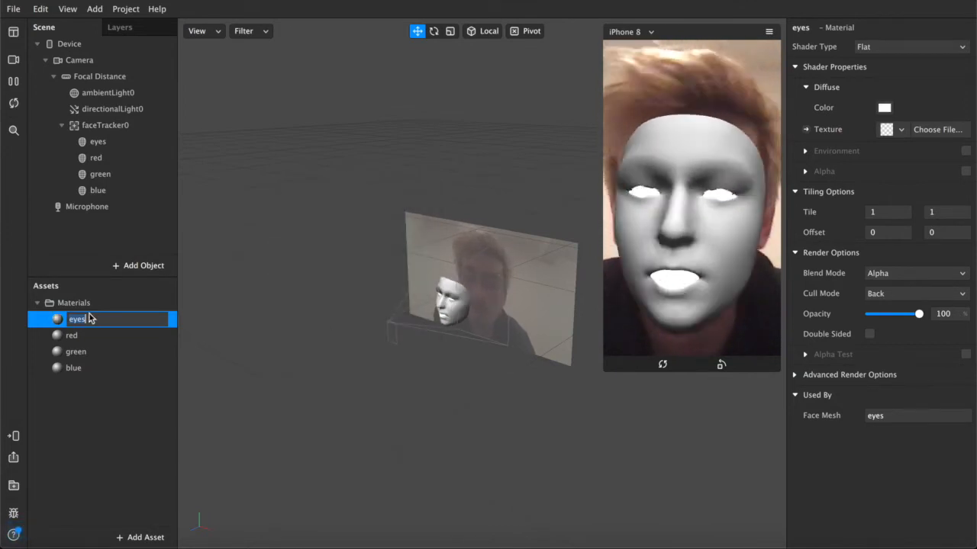
{"action": "left_click", "coordinate": [71, 335]}
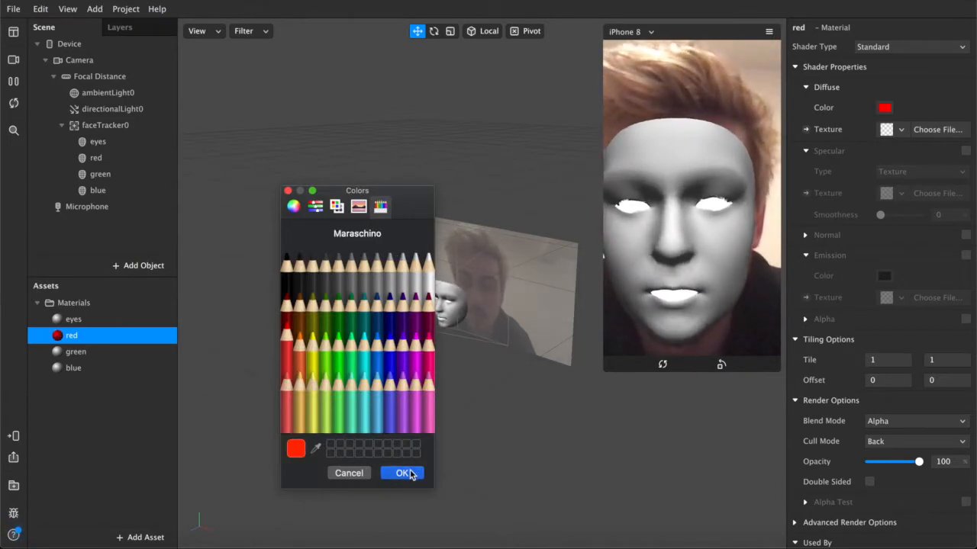
- Confirm red as the red material's colour and select the green material
{"action": "left_click", "coordinate": [75, 351]}
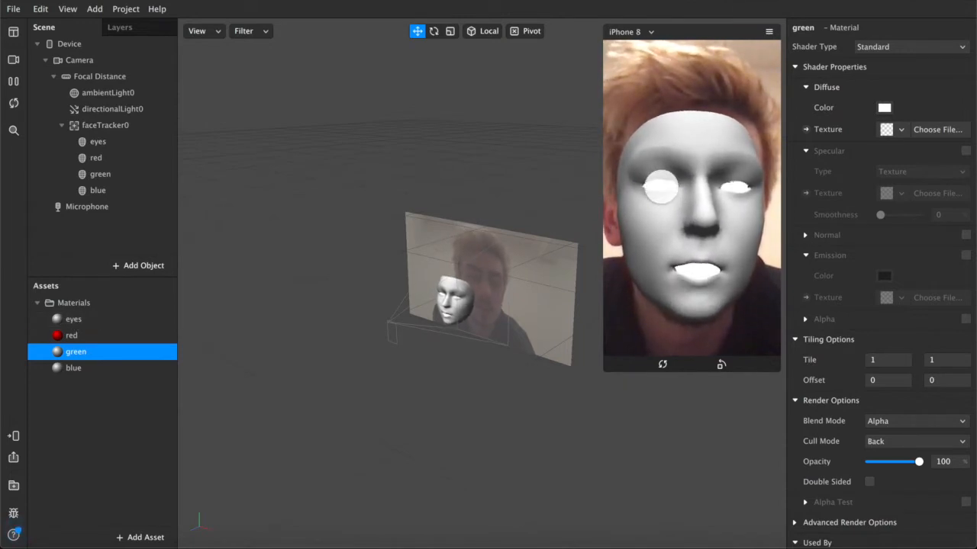
{"action": "left_click", "coordinate": [95, 158]}
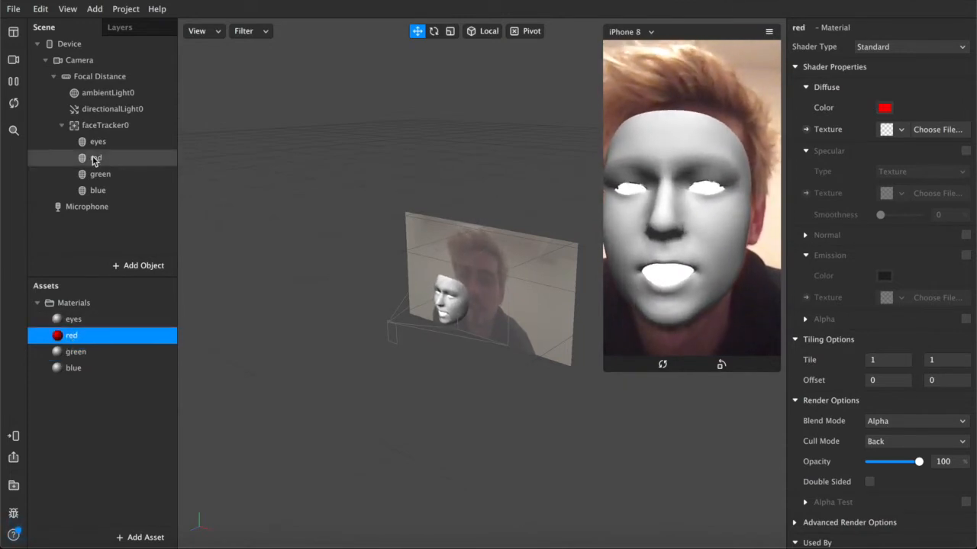
{"action": "left_click", "coordinate": [96, 190]}
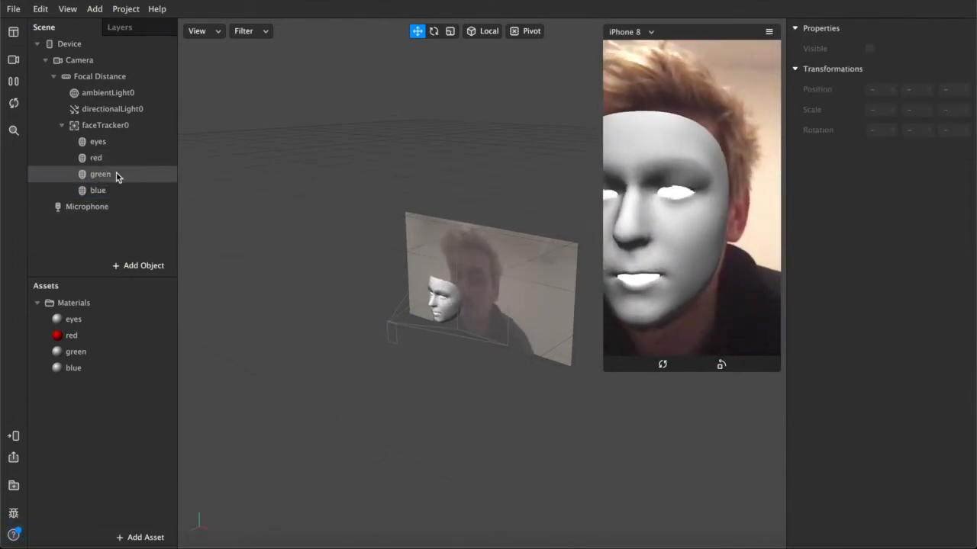
{"action": "left_click", "coordinate": [76, 351]}
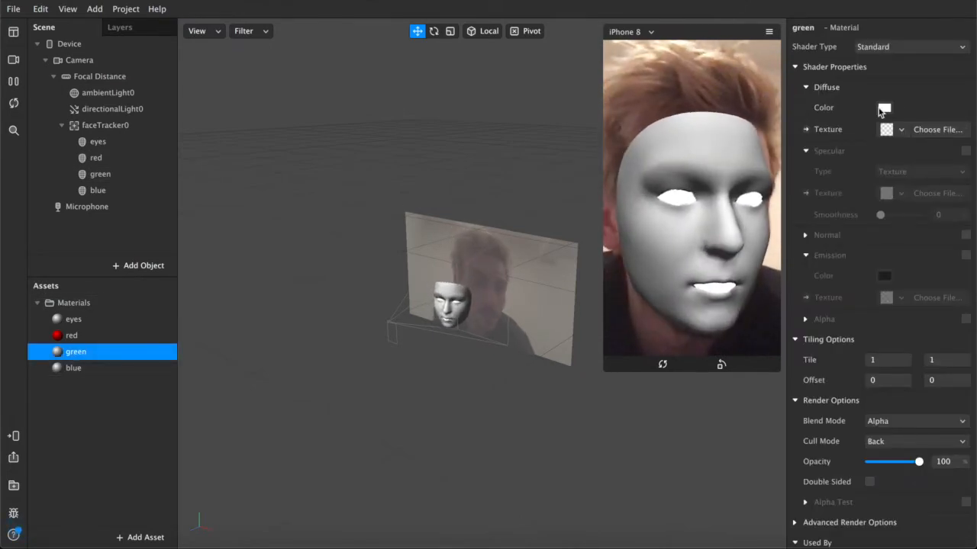
- Apply green and deep blue colours to the green and blue materials
{"action": "left_click", "coordinate": [884, 108]}
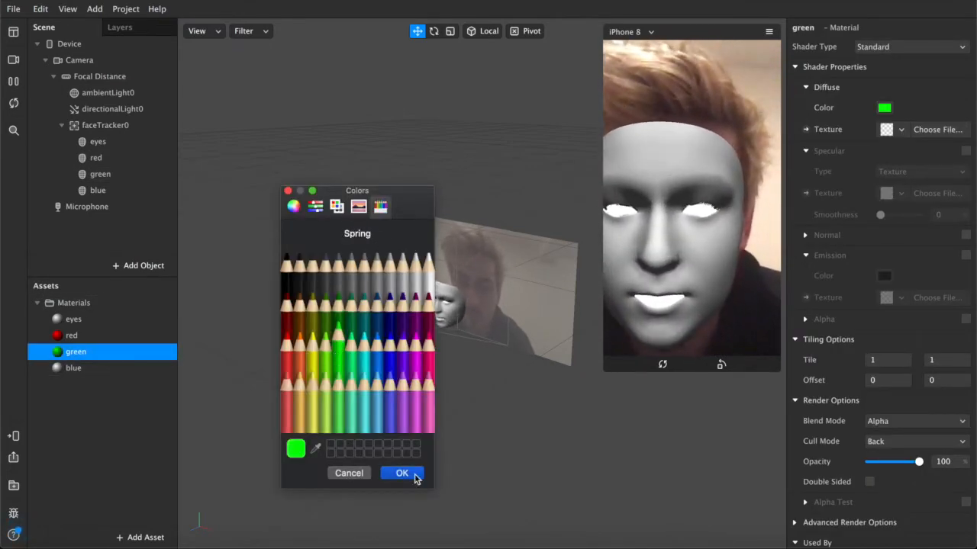
{"action": "left_click", "coordinate": [401, 473]}
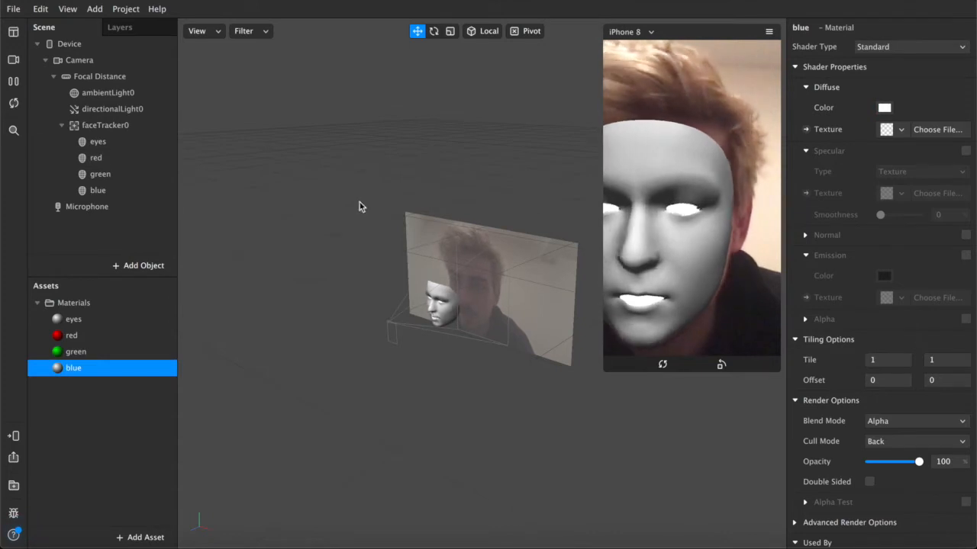
{"action": "left_click", "coordinate": [884, 107]}
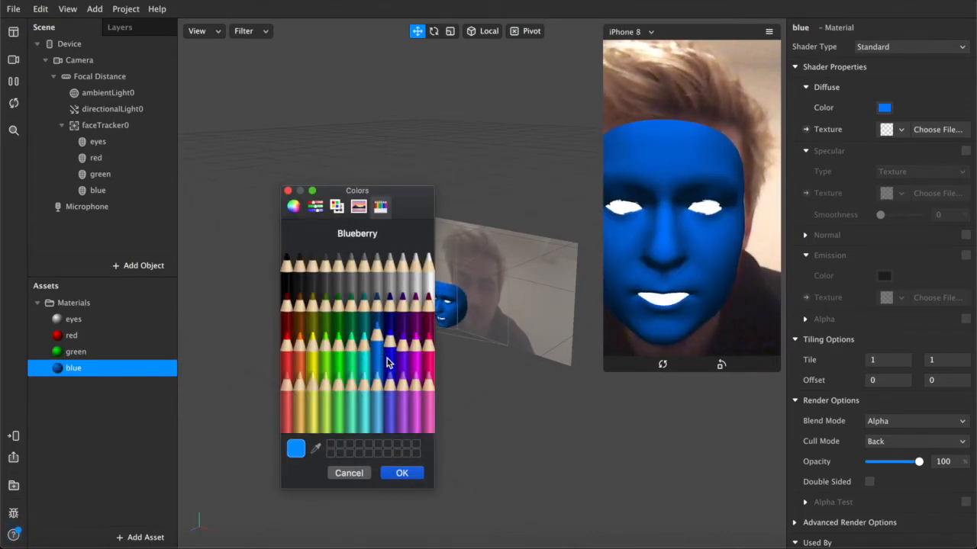
{"action": "left_click", "coordinate": [401, 472]}
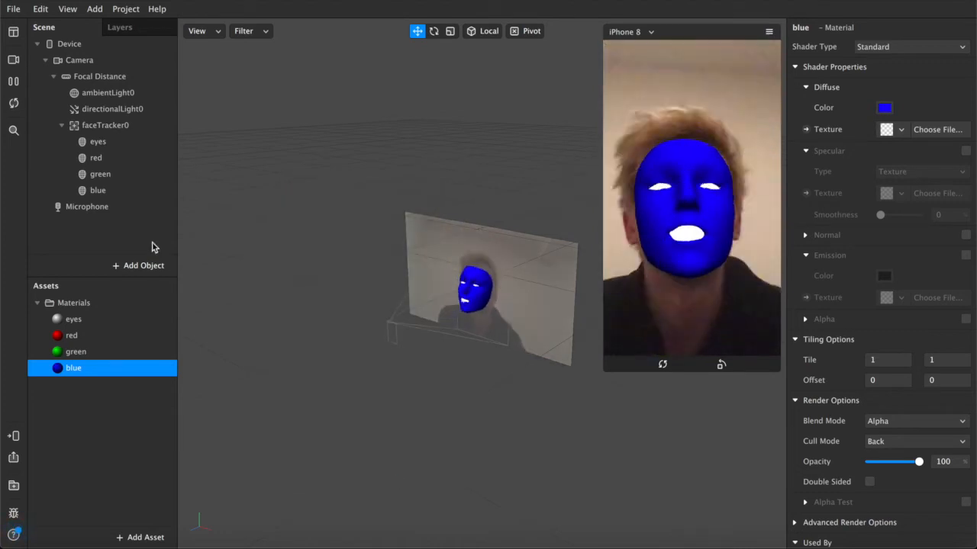
{"action": "left_click", "coordinate": [97, 141]}
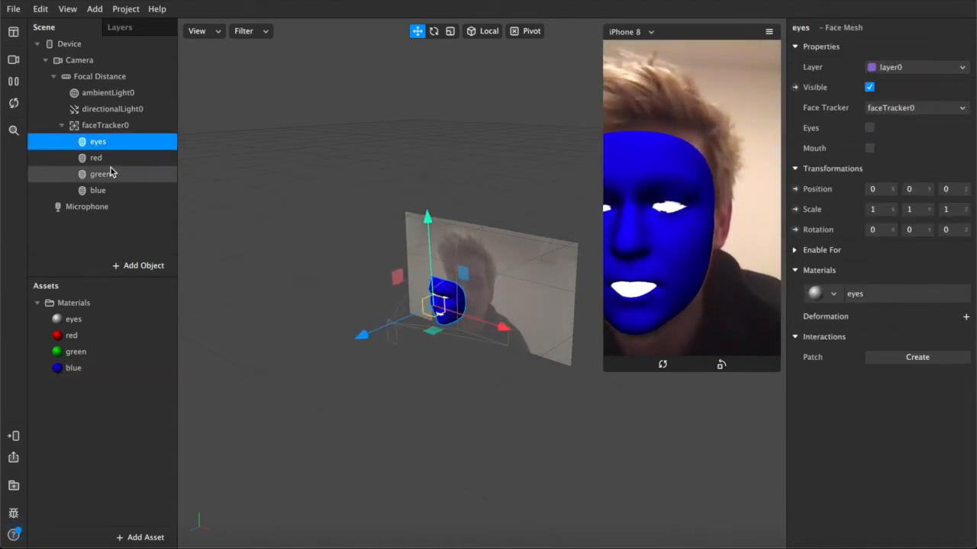
- Select the red material and show the Patch Editor
{"action": "left_click", "coordinate": [71, 336]}
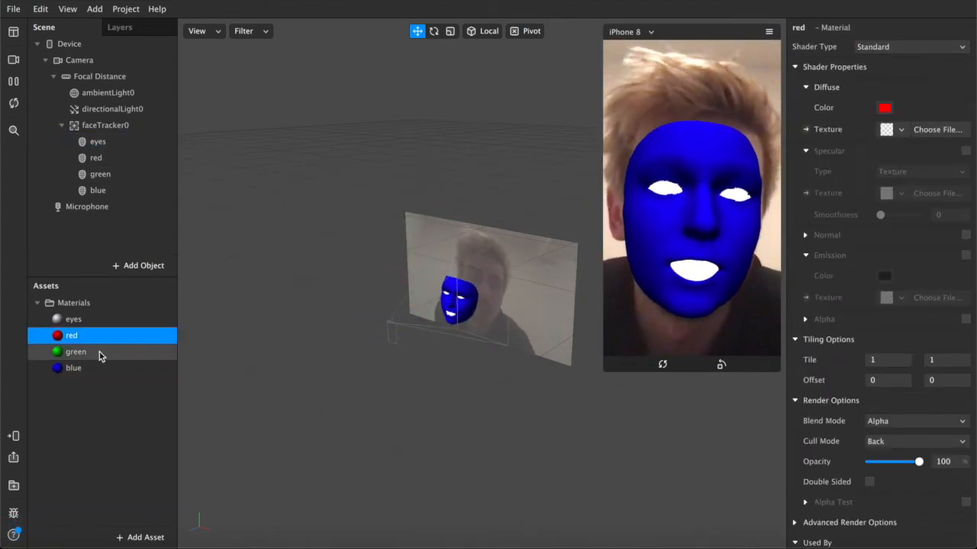
{"action": "left_click", "coordinate": [427, 269]}
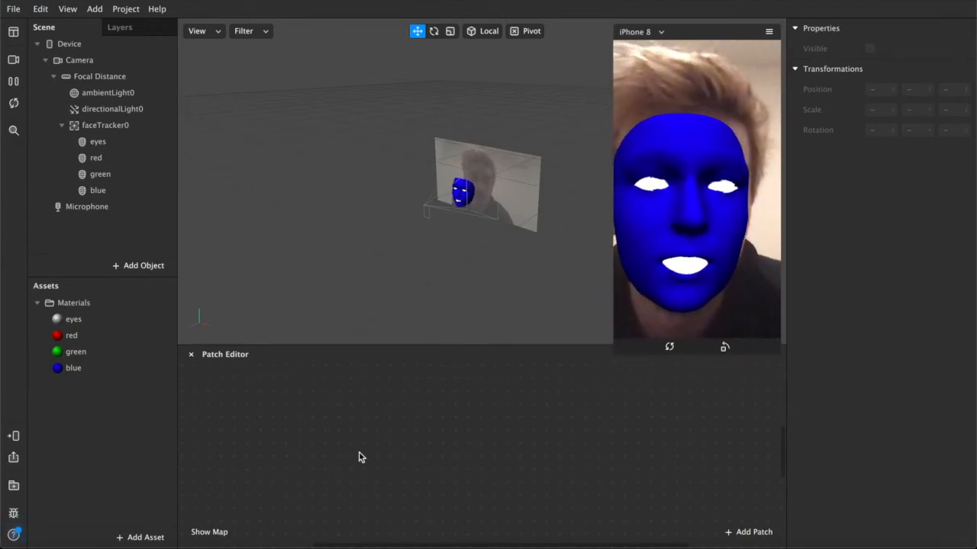
- Browse the patch list, search 'screen', and add the Screen Tap patch
{"action": "left_click", "coordinate": [747, 532]}
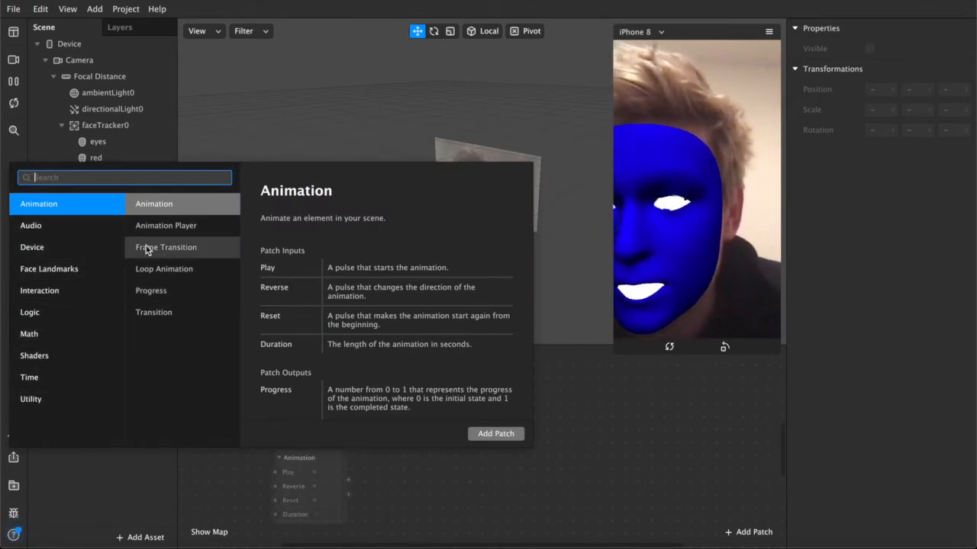
{"action": "left_click", "coordinate": [49, 269]}
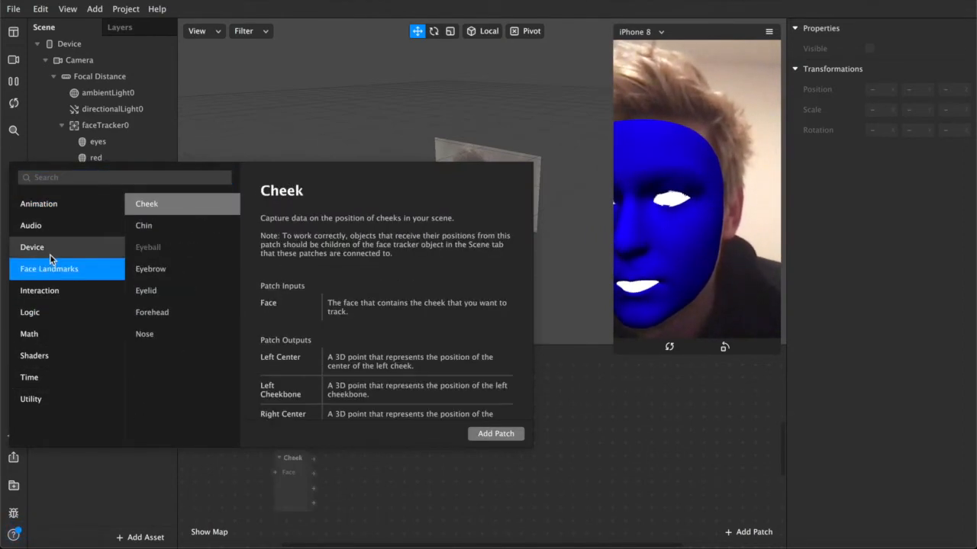
{"action": "mouse_move", "coordinate": [172, 229]}
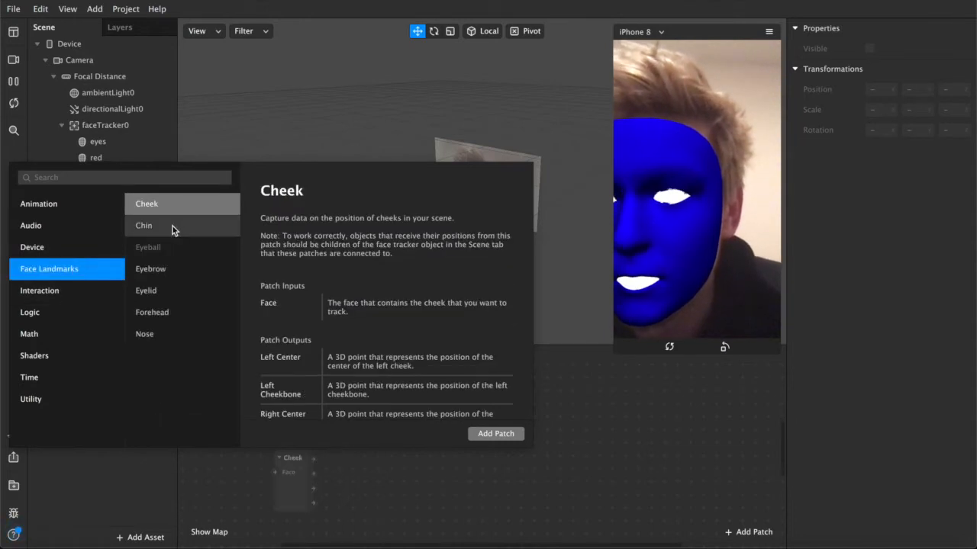
{"action": "left_click", "coordinate": [150, 268]}
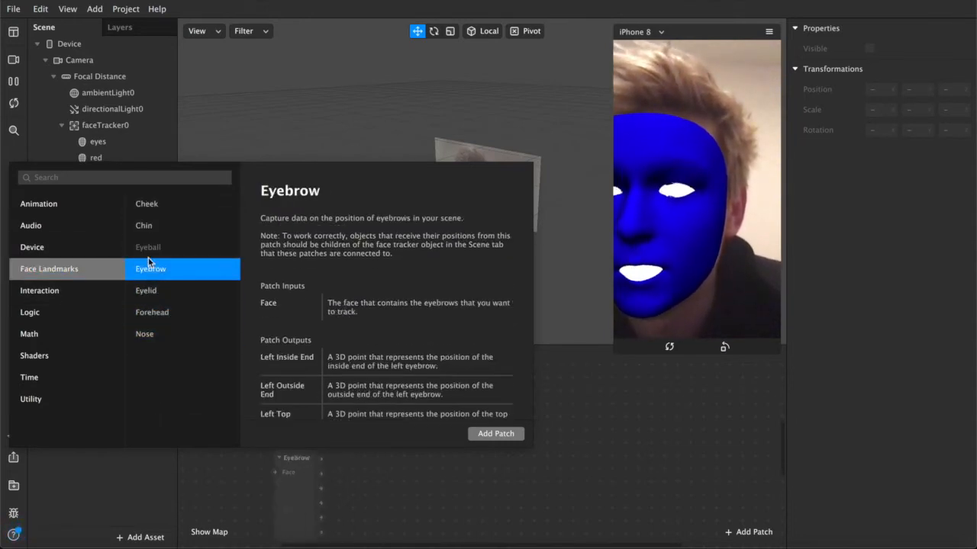
{"action": "left_click", "coordinate": [38, 203]}
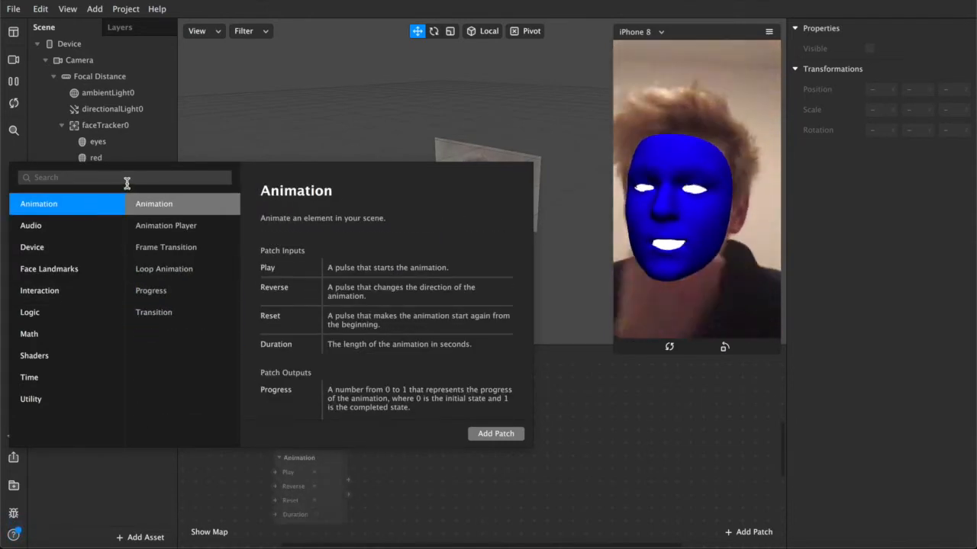
{"action": "left_click", "coordinate": [123, 177]}
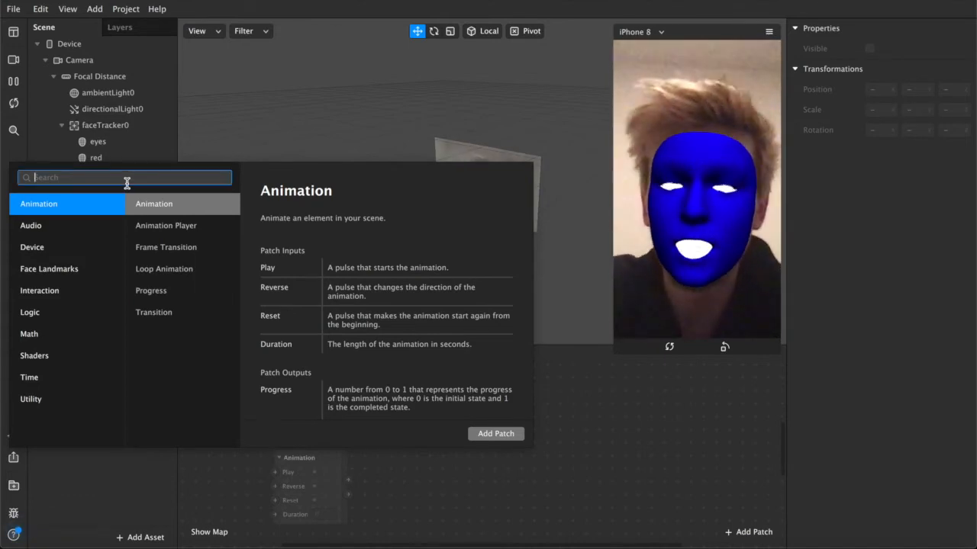
{"action": "type", "text": "screen"}
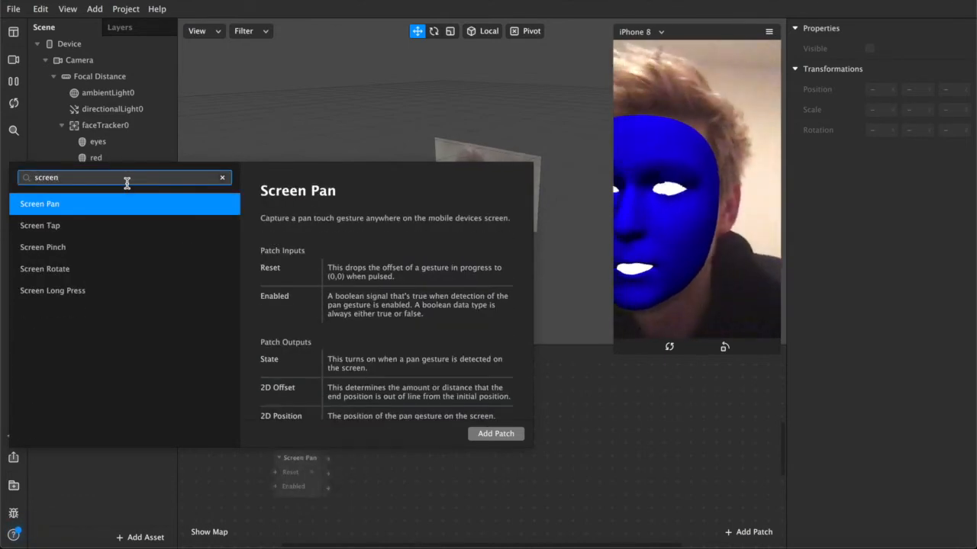
{"action": "left_click", "coordinate": [61, 225]}
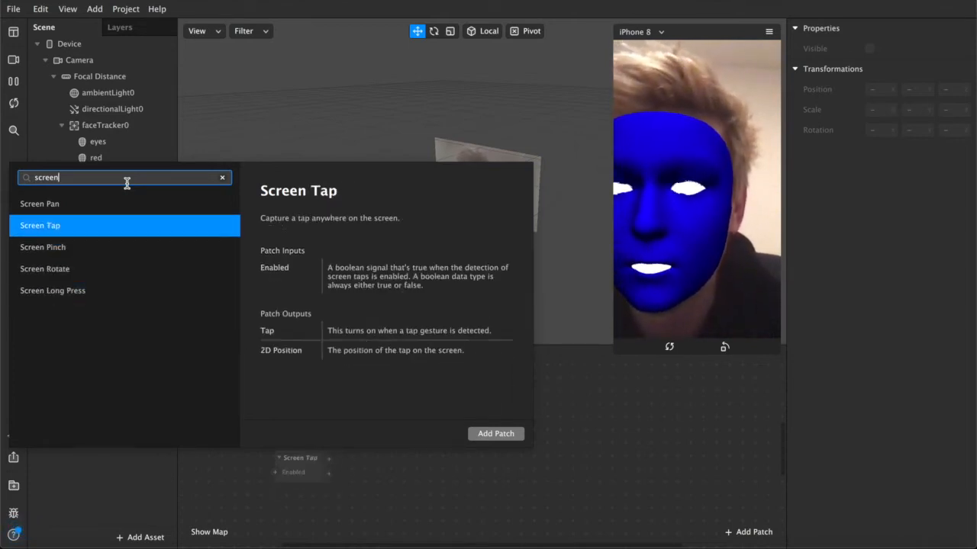
{"action": "left_click", "coordinate": [496, 433]}
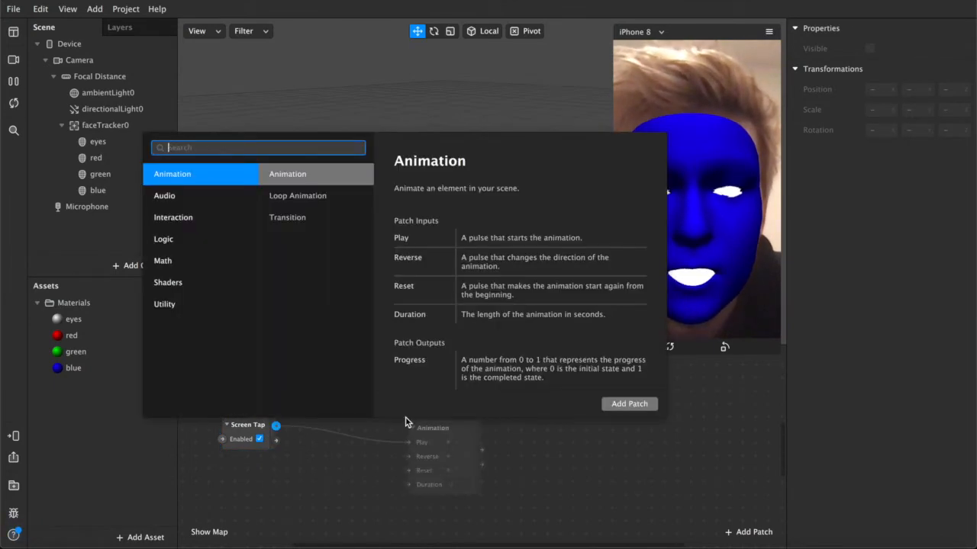
- Search 'co' in the patch menu and add the Counter patch
{"action": "type", "text": "co"}
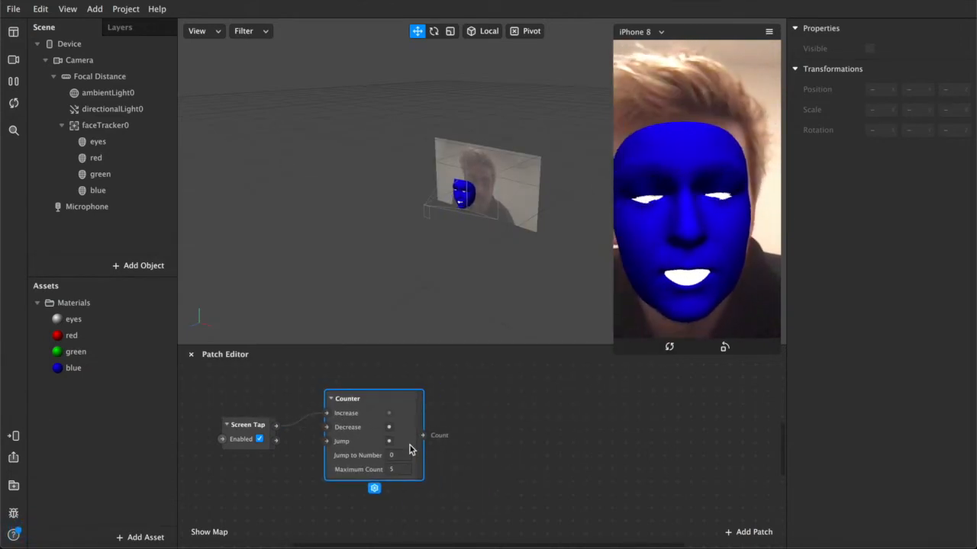
{"action": "left_click", "coordinate": [393, 469]}
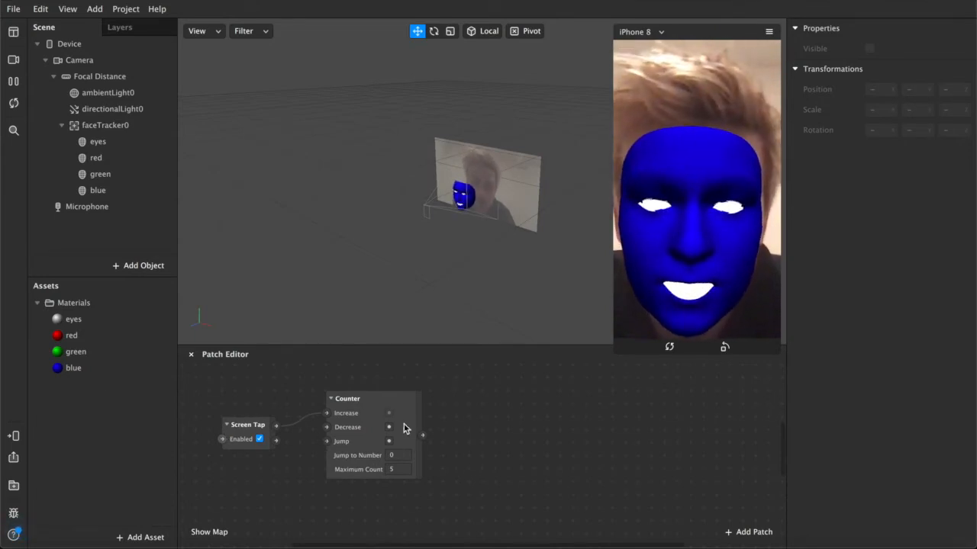
- Add an Equals Exactly patch from the Logic patches to the graph
{"action": "left_click", "coordinate": [747, 532]}
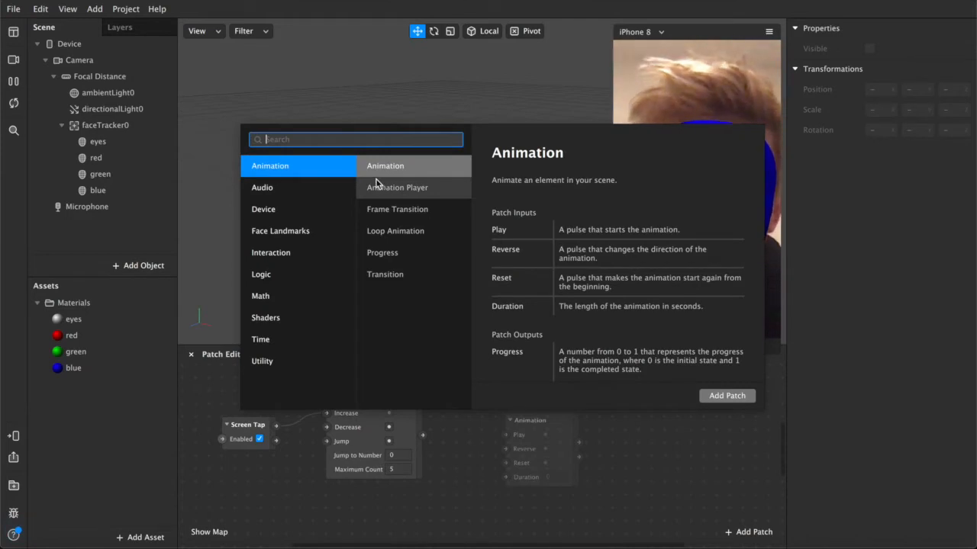
{"action": "left_click", "coordinate": [261, 274]}
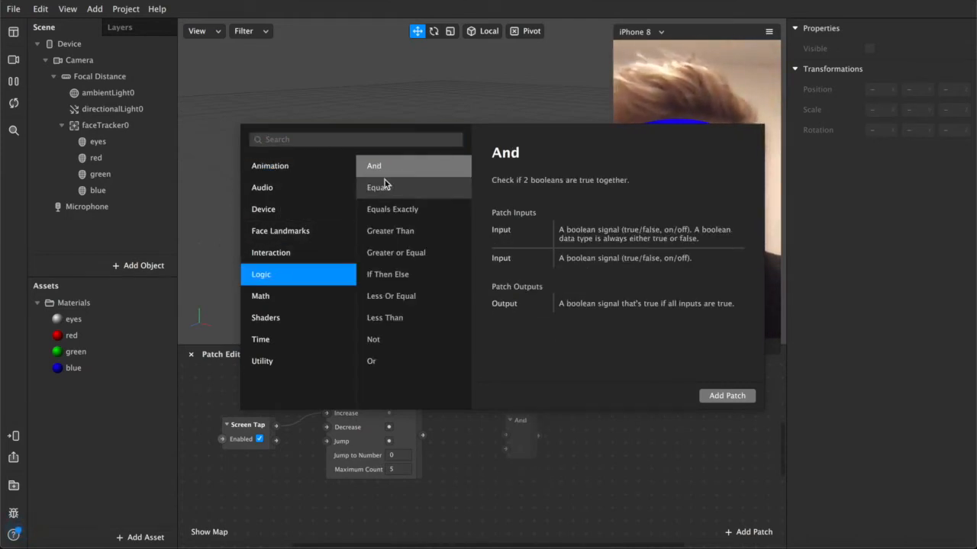
{"action": "mouse_move", "coordinate": [408, 277]}
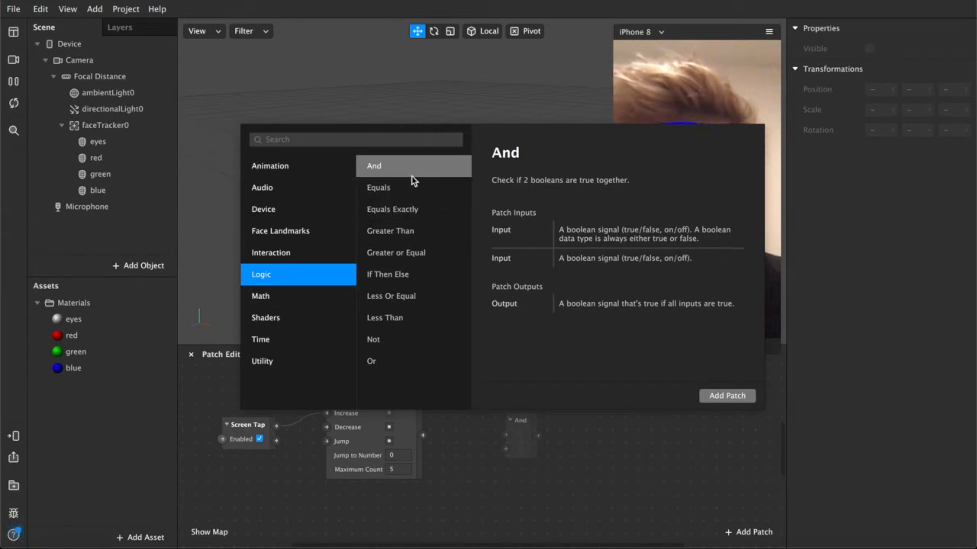
{"action": "mouse_move", "coordinate": [399, 188]}
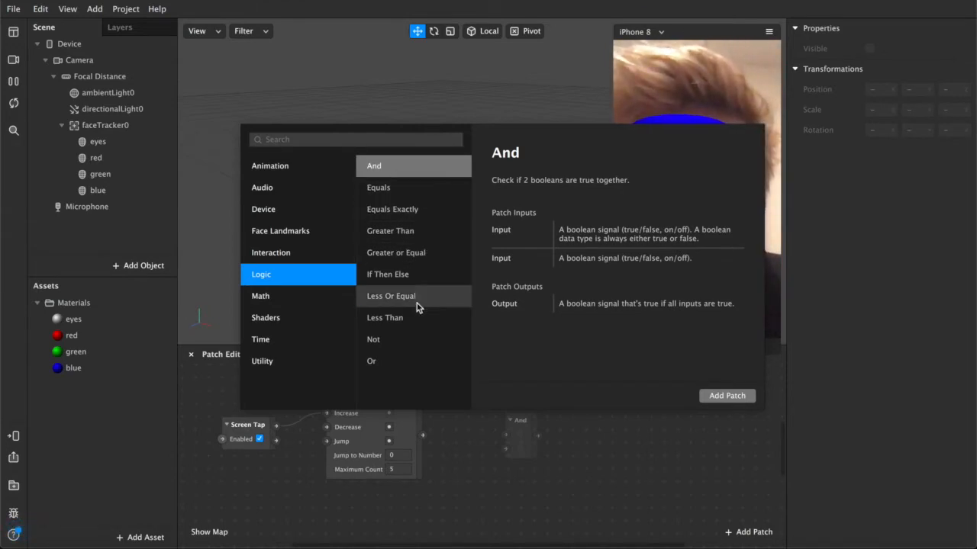
{"action": "mouse_move", "coordinate": [412, 252]}
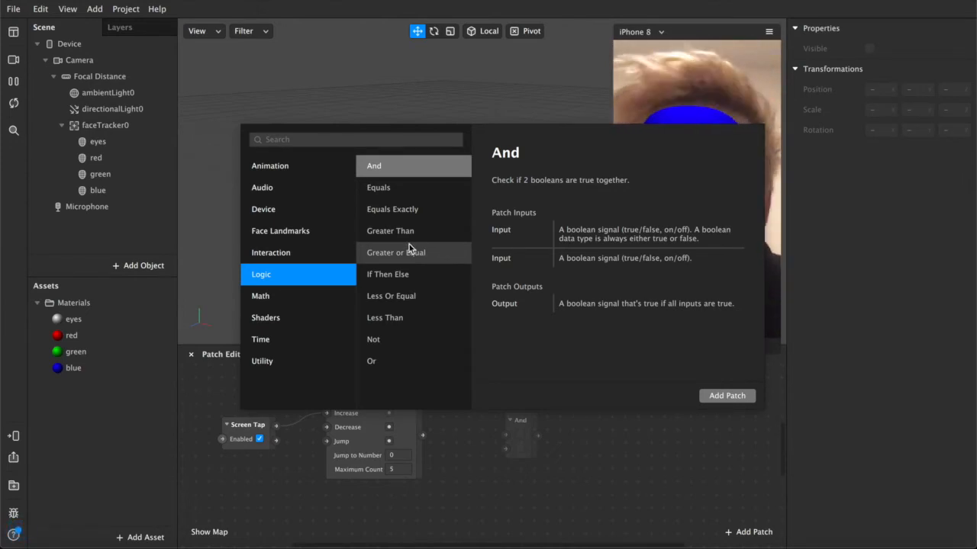
{"action": "mouse_move", "coordinate": [386, 192]}
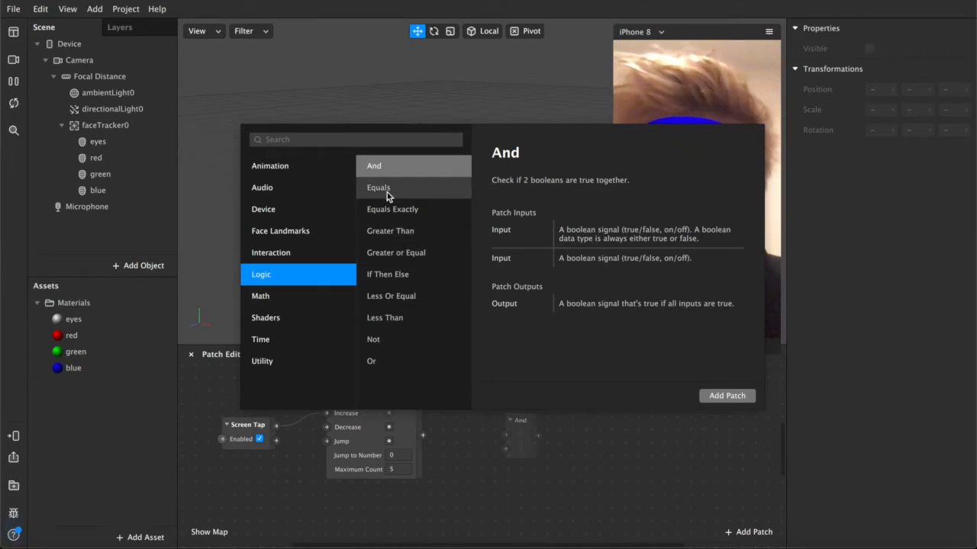
{"action": "left_click", "coordinate": [392, 209]}
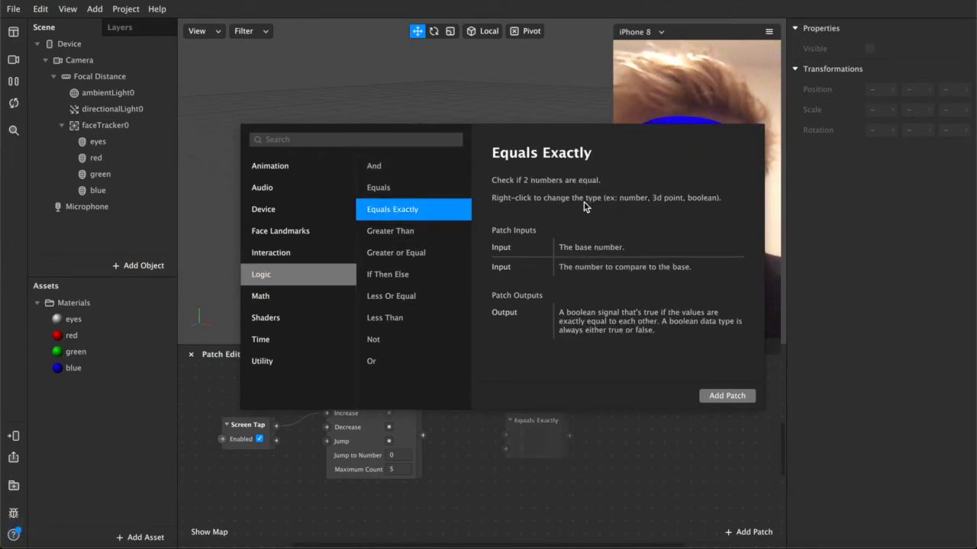
{"action": "left_click", "coordinate": [726, 395]}
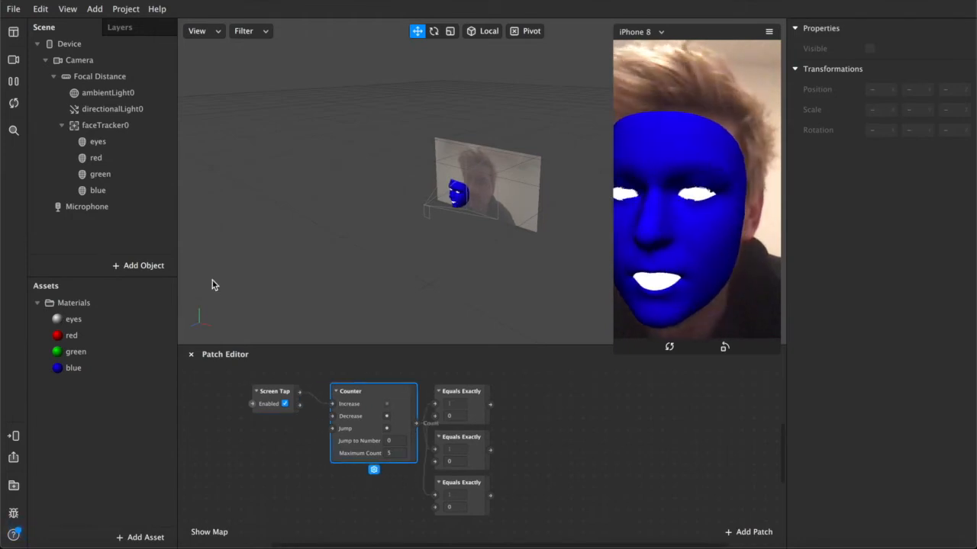
- Create Visible patches for the red, green and blue meshes and untick their default visibility
{"action": "left_click", "coordinate": [96, 157]}
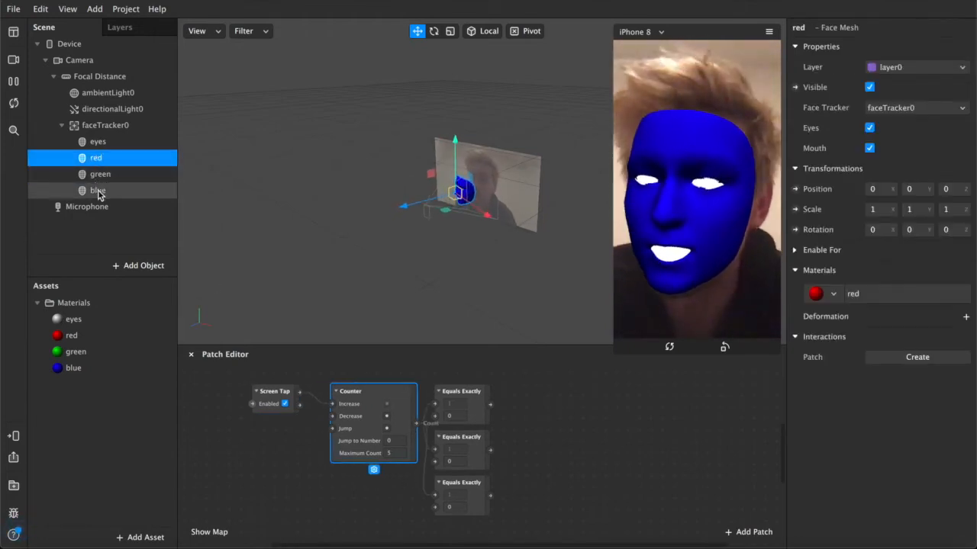
{"action": "left_click", "coordinate": [100, 174]}
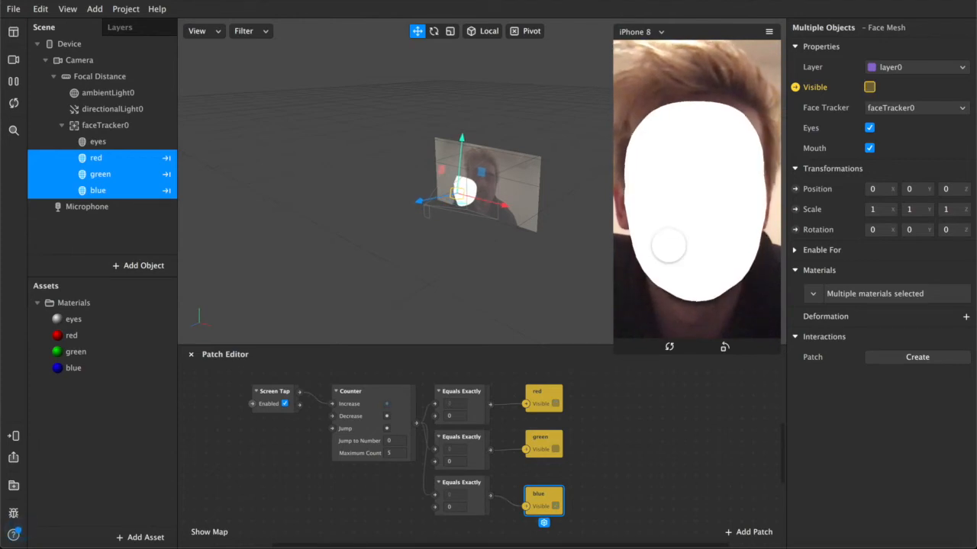
{"action": "left_click", "coordinate": [869, 87]}
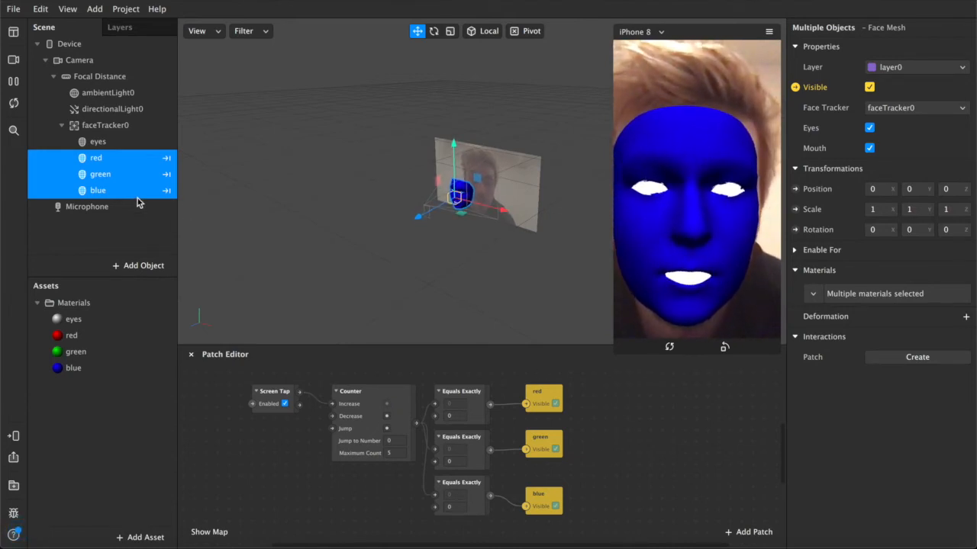
{"action": "left_click", "coordinate": [100, 173]}
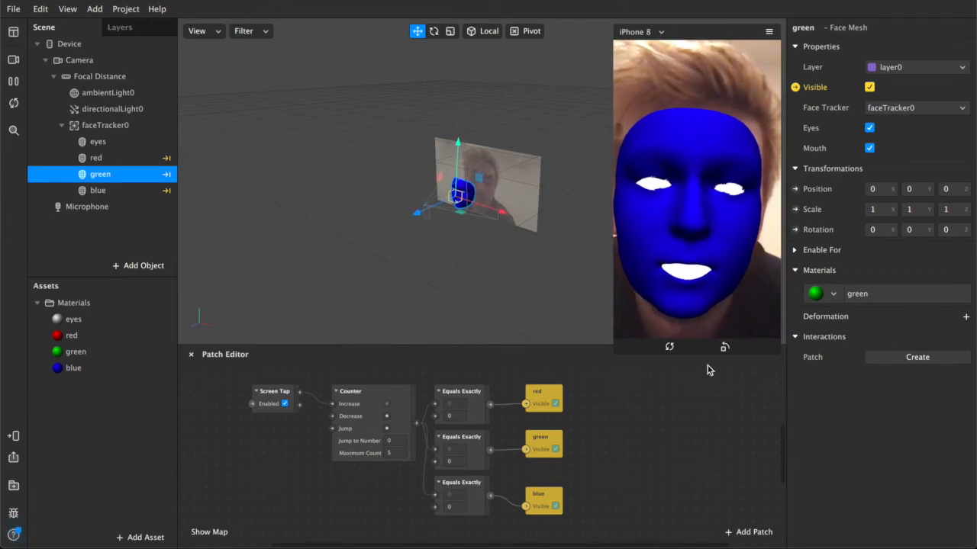
{"action": "left_click", "coordinate": [869, 87]}
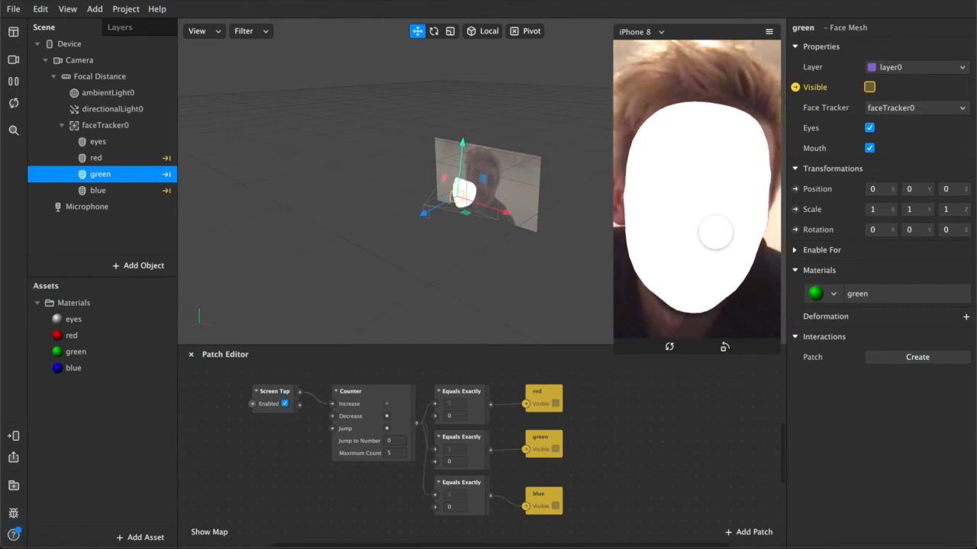
{"action": "left_click", "coordinate": [98, 142]}
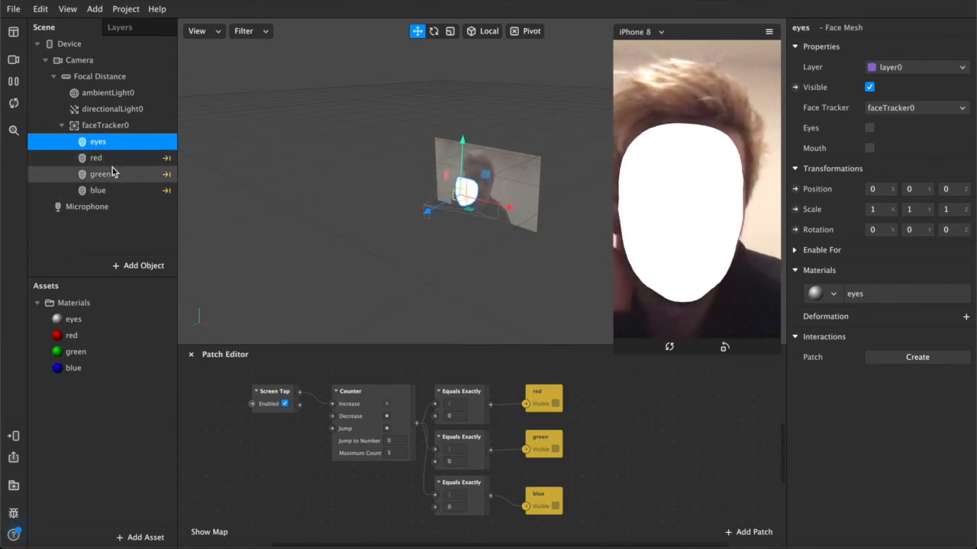
- Set the three Equals Exactly targets to 0, 1 and 2, and Counter Maximum Count to 3
{"action": "left_click", "coordinate": [96, 158]}
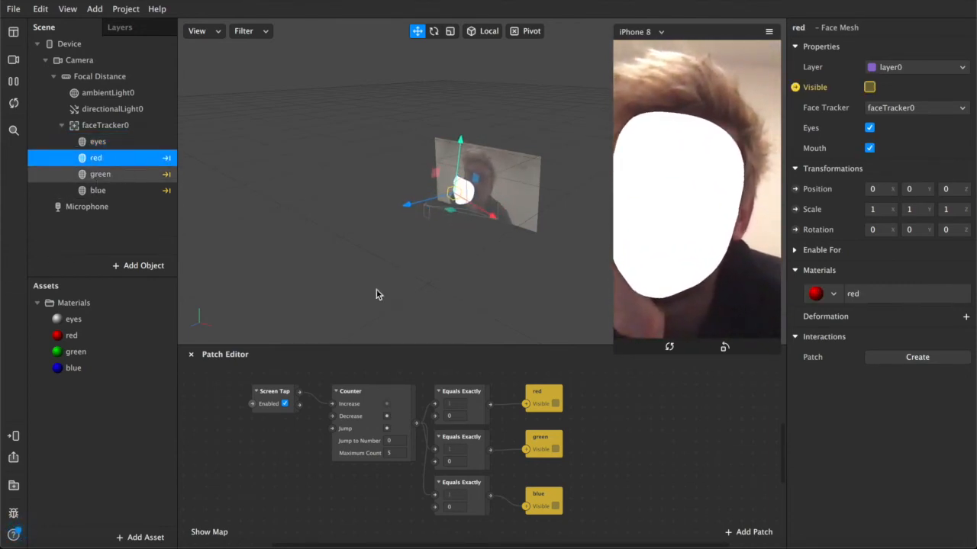
{"action": "left_click", "coordinate": [461, 391]}
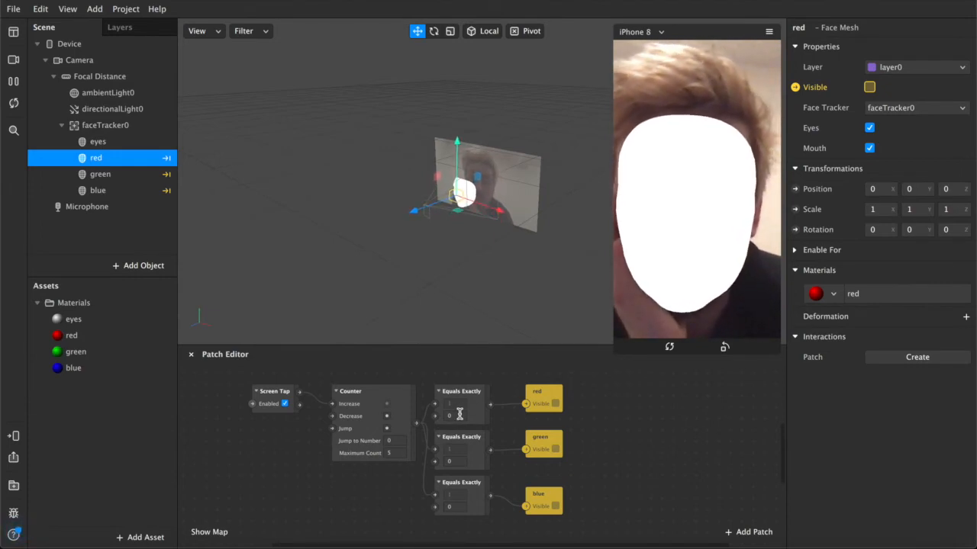
{"action": "left_click", "coordinate": [455, 460]}
{"action": "type", "text": "1"}
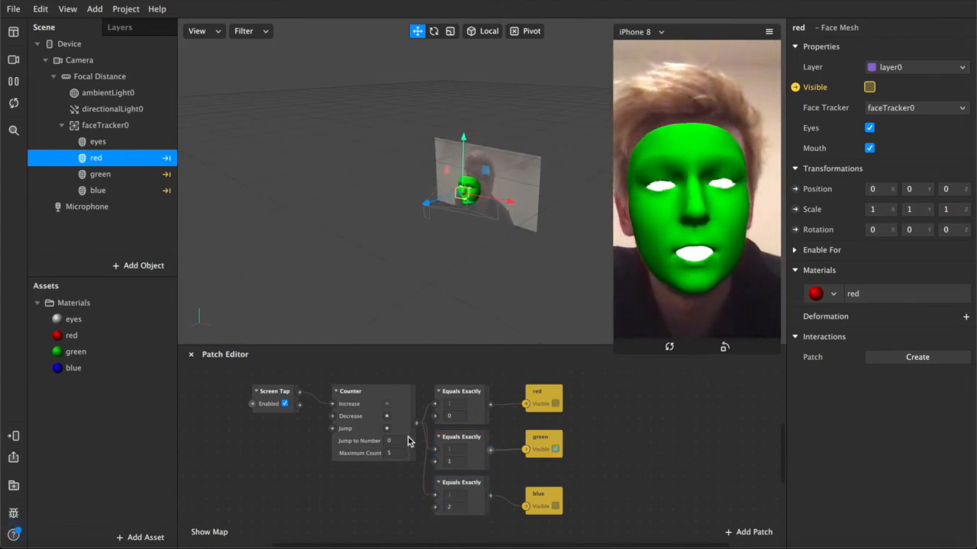
{"action": "left_click", "coordinate": [395, 452]}
{"action": "type", "text": "3"}
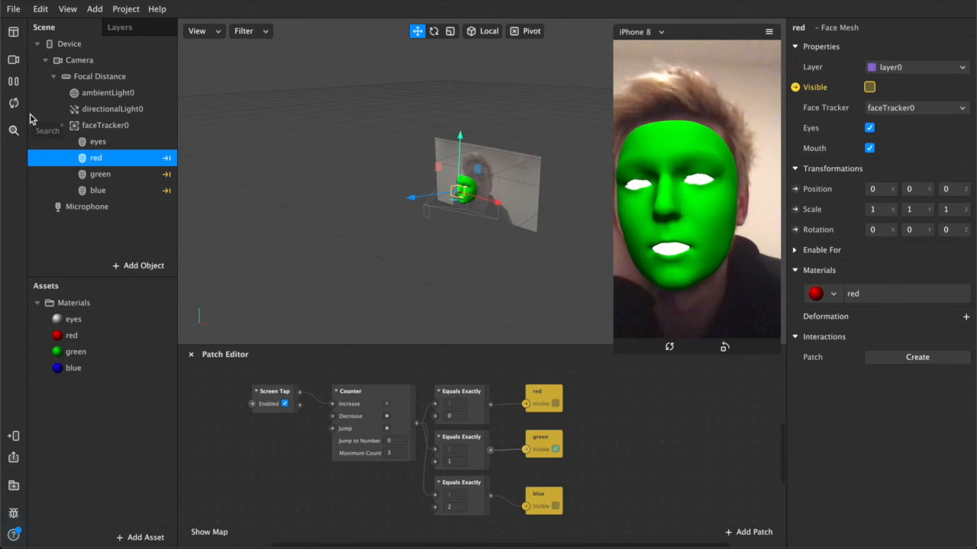
- Wire Runtime through a Less Than 5 patch into the Device's Custom Instruction Enabled input
{"action": "left_click", "coordinate": [69, 43]}
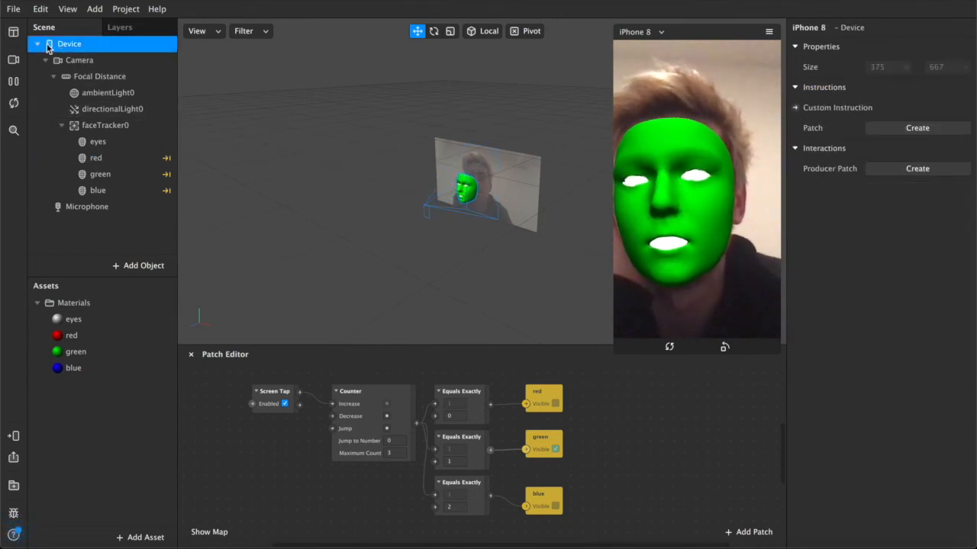
{"action": "left_click", "coordinate": [95, 158]}
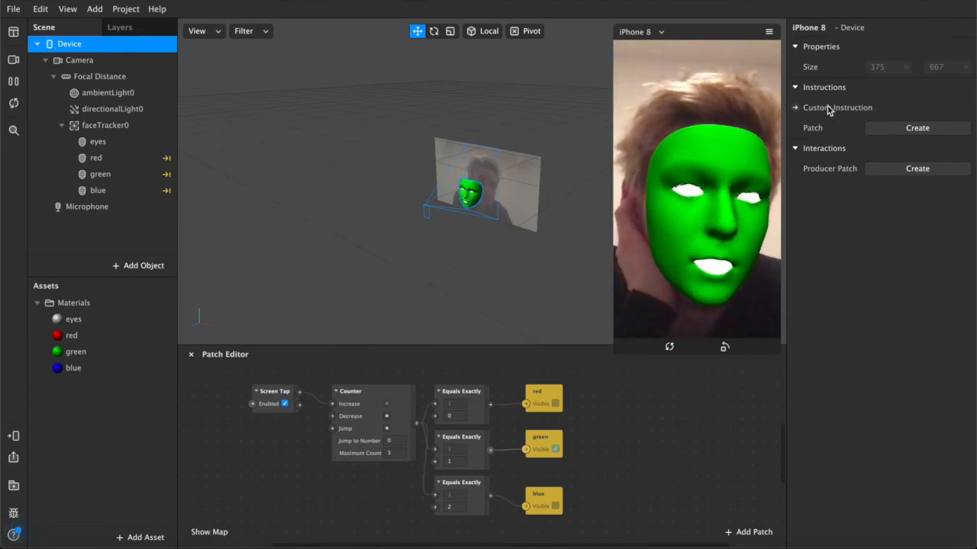
{"action": "left_click", "coordinate": [917, 128]}
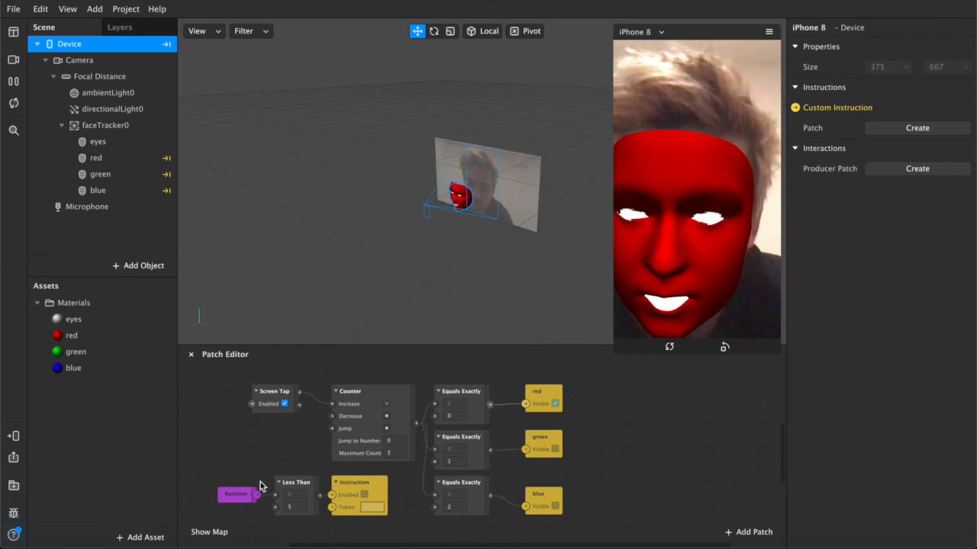
{"action": "left_click", "coordinate": [296, 493]}
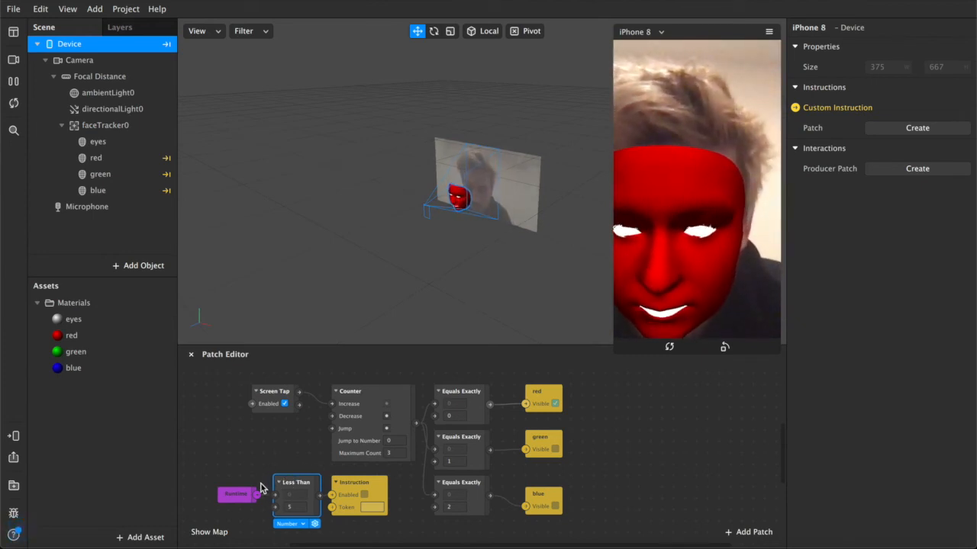
{"action": "left_click", "coordinate": [358, 492]}
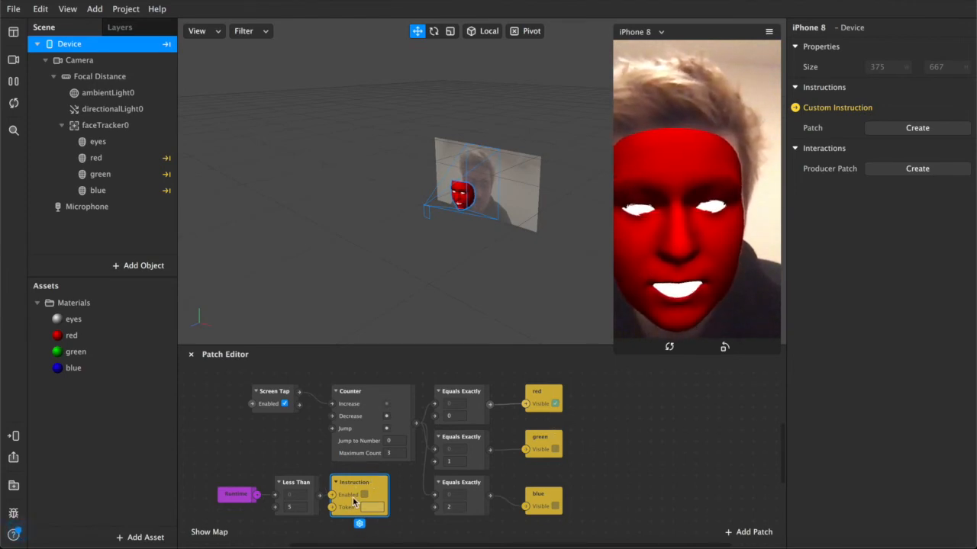
{"action": "left_click", "coordinate": [711, 321]}
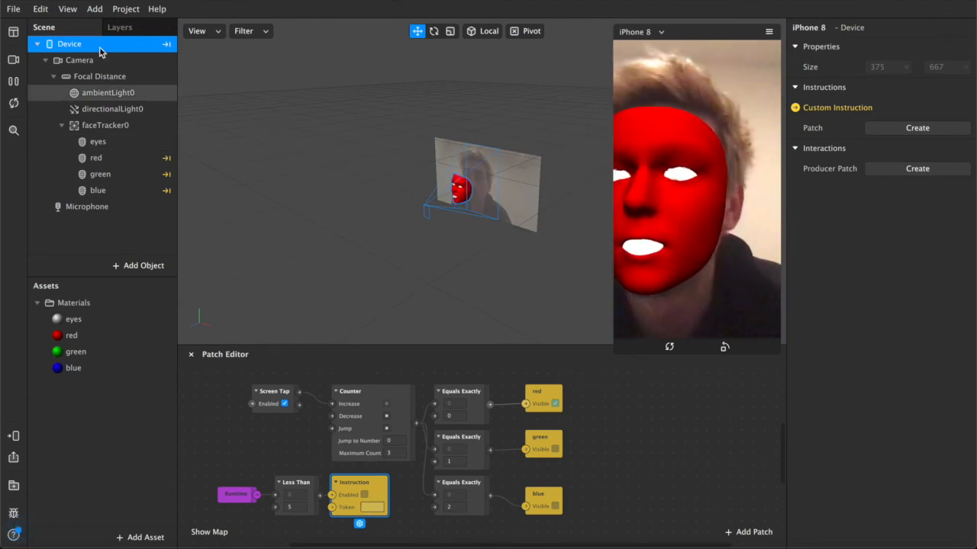
- Add the 'Tap to change' custom instruction in Project Properties Capabilities and confirm with Done
{"action": "left_click", "coordinate": [125, 8]}
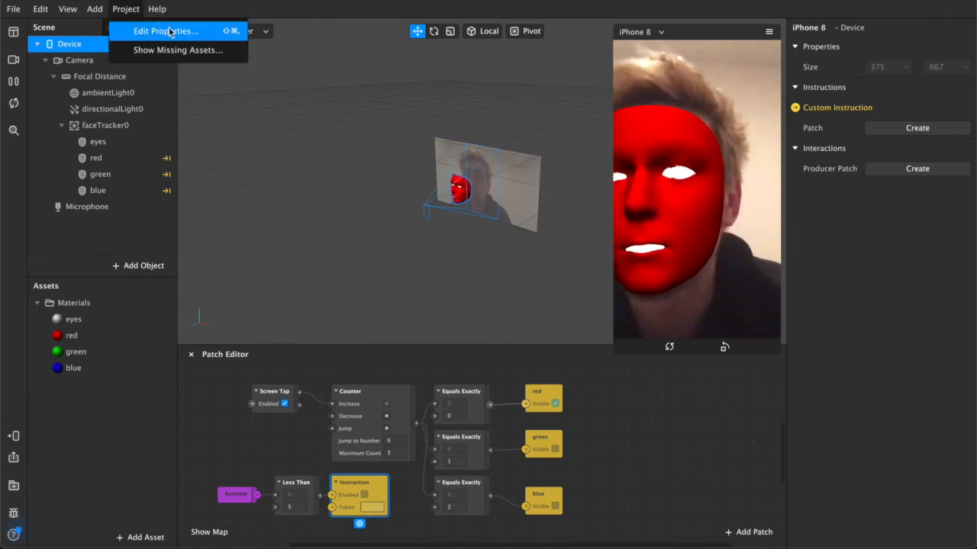
{"action": "left_click", "coordinate": [165, 31]}
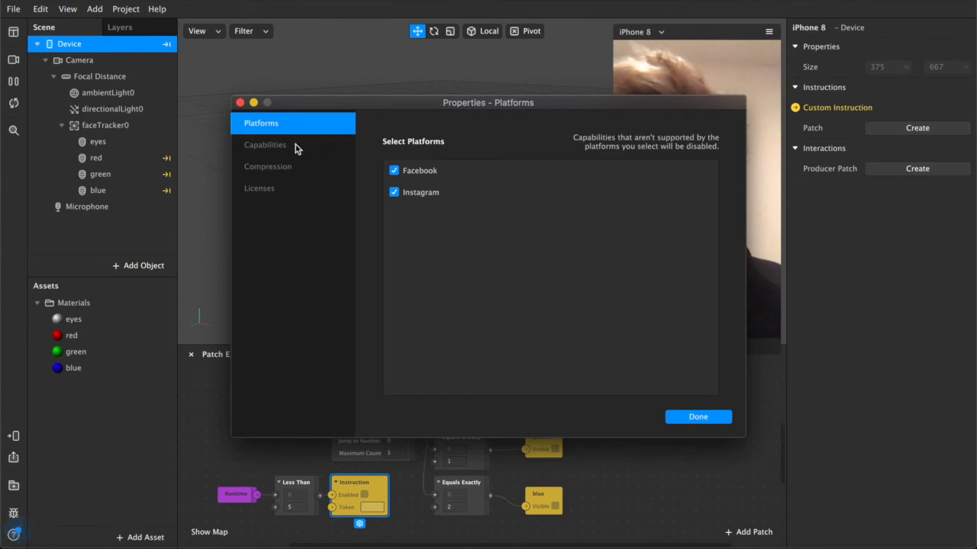
{"action": "left_click", "coordinate": [264, 145]}
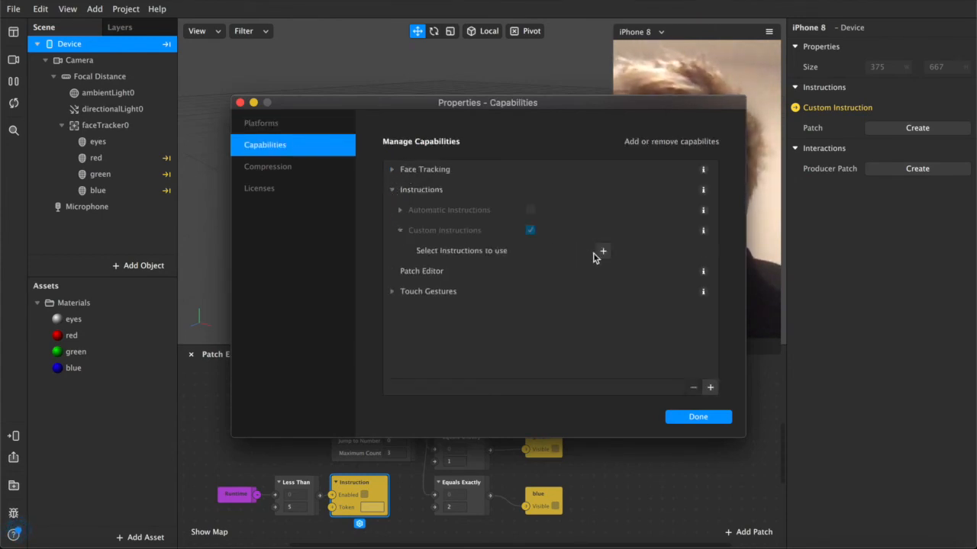
{"action": "left_click", "coordinate": [603, 250]}
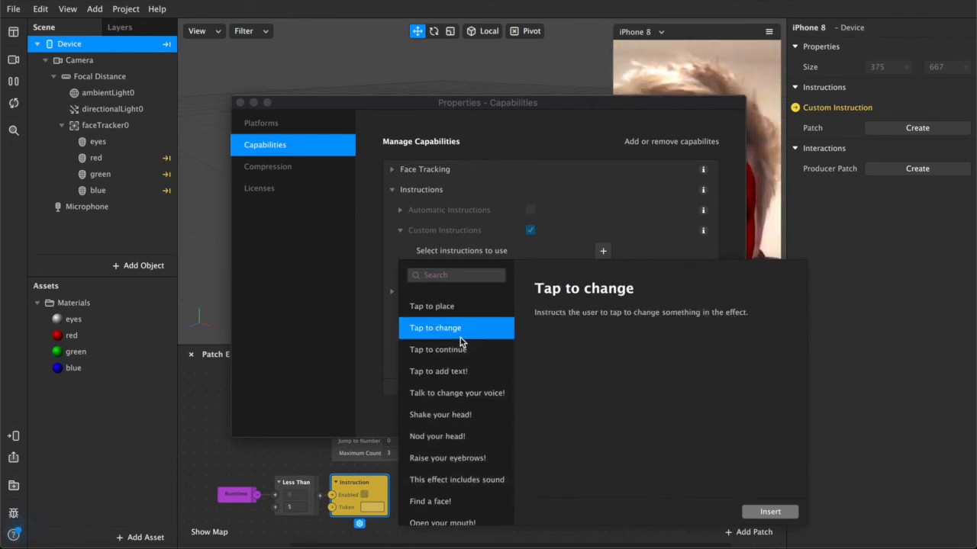
{"action": "left_click", "coordinate": [435, 327]}
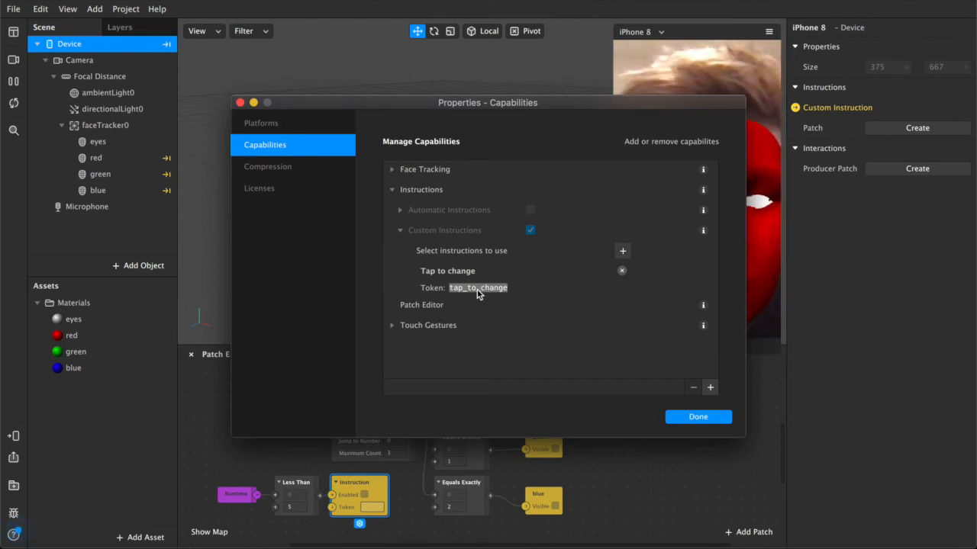
{"action": "mouse_move", "coordinate": [709, 460]}
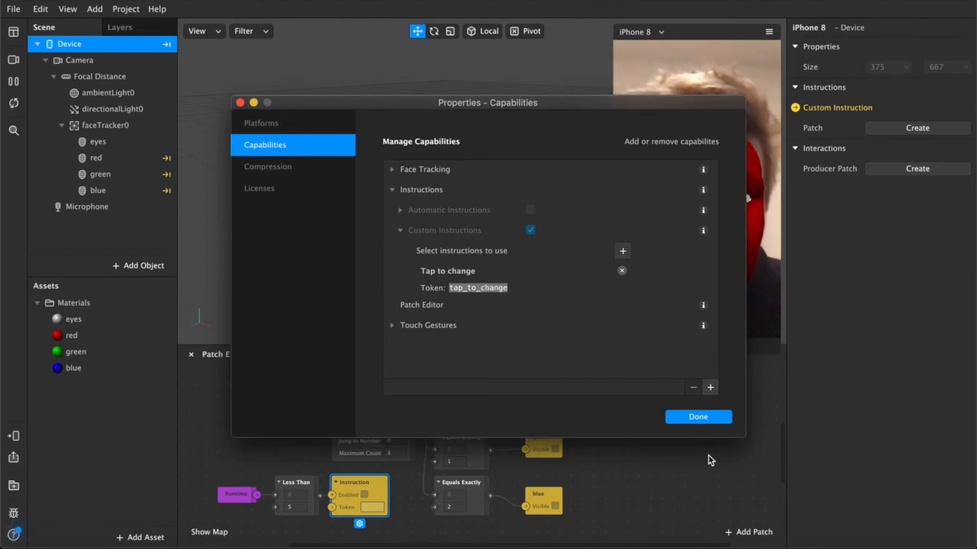
{"action": "left_click", "coordinate": [698, 416]}
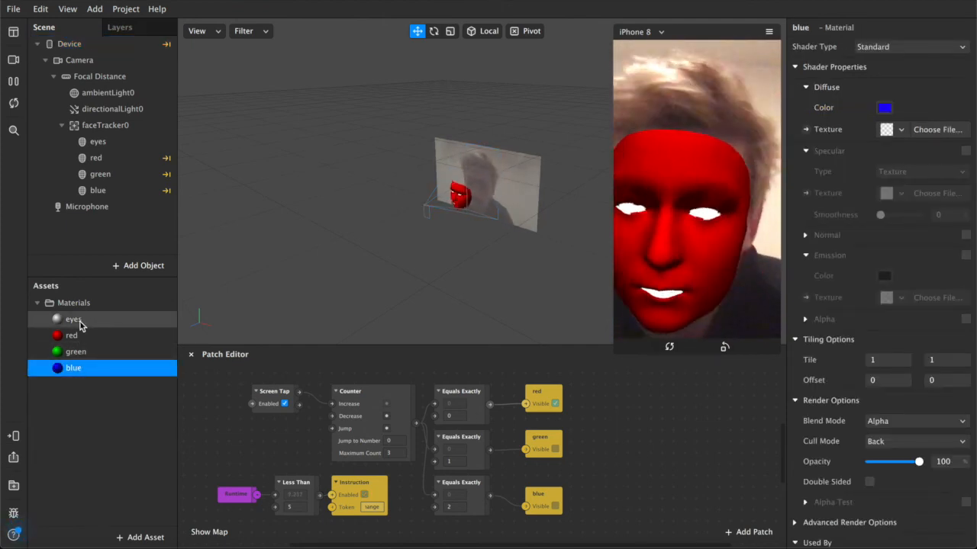
- Check the blue, red, green and eyes meshes while the preview cycles the mask from red to blue
{"action": "left_click", "coordinate": [105, 125]}
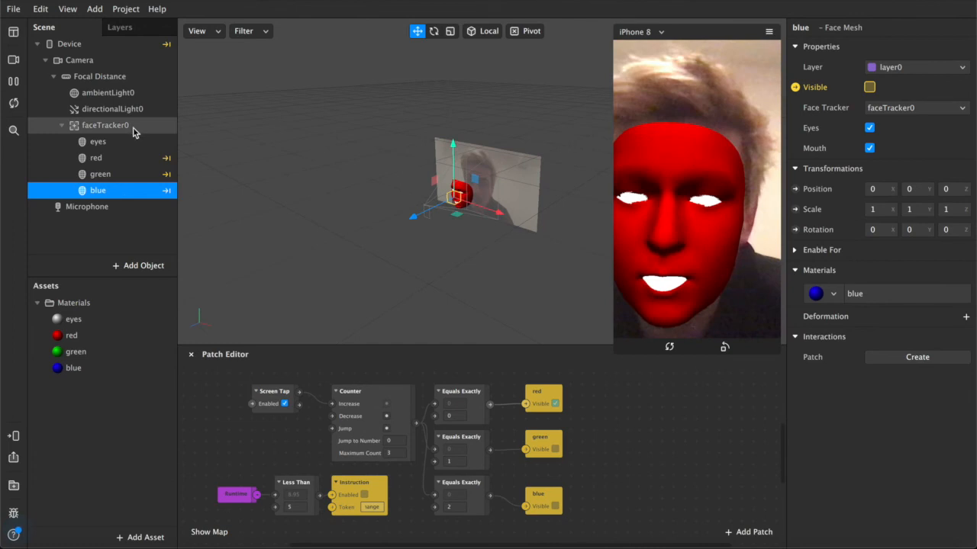
{"action": "left_click", "coordinate": [97, 141]}
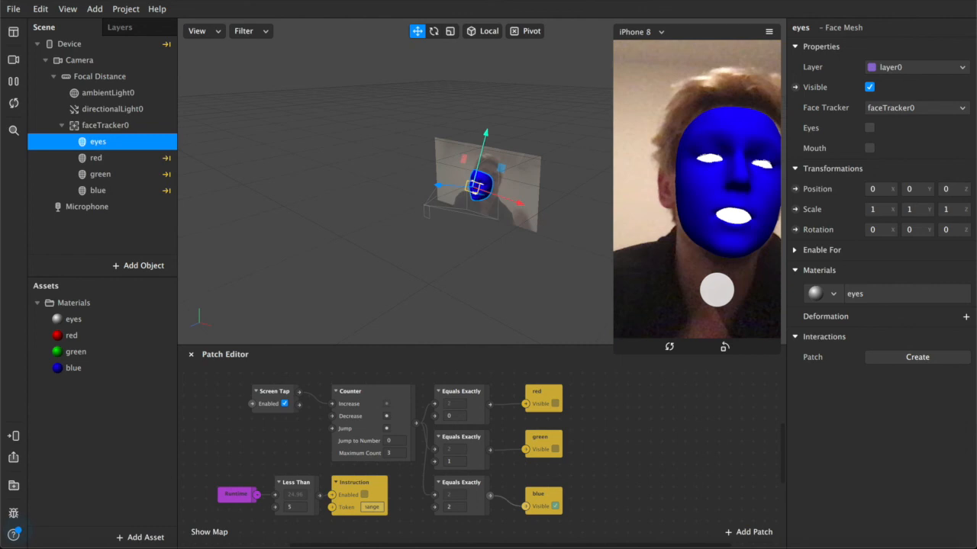
{"action": "left_click", "coordinate": [95, 158]}
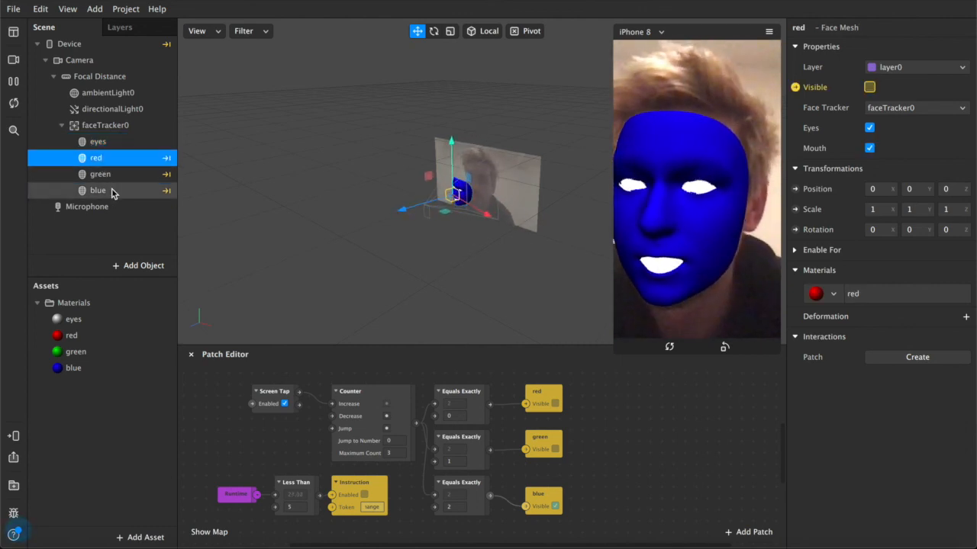
{"action": "left_click", "coordinate": [98, 190]}
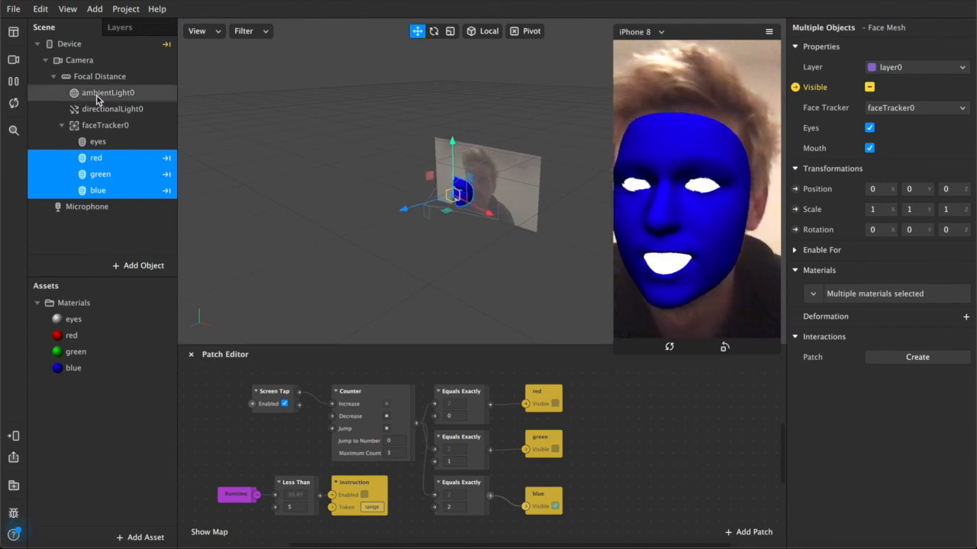
{"action": "left_click", "coordinate": [98, 141]}
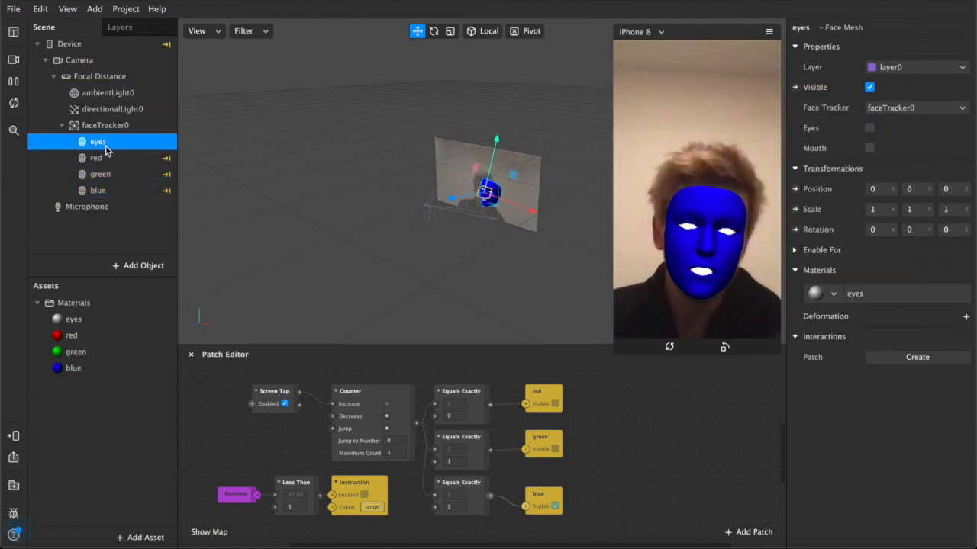